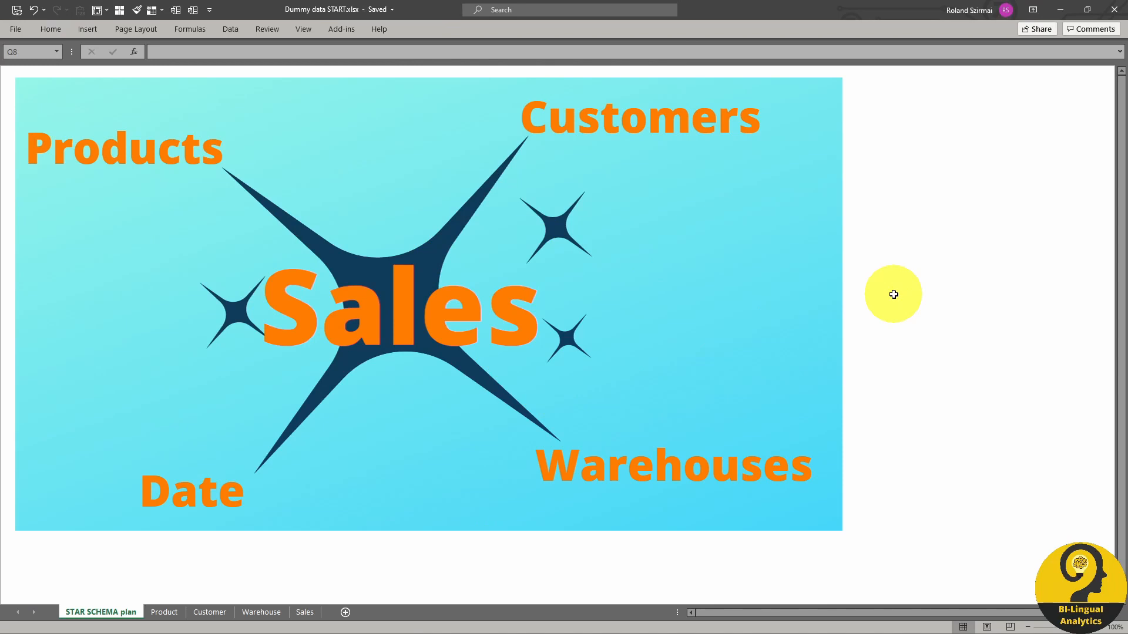
mouse_move(634, 171)
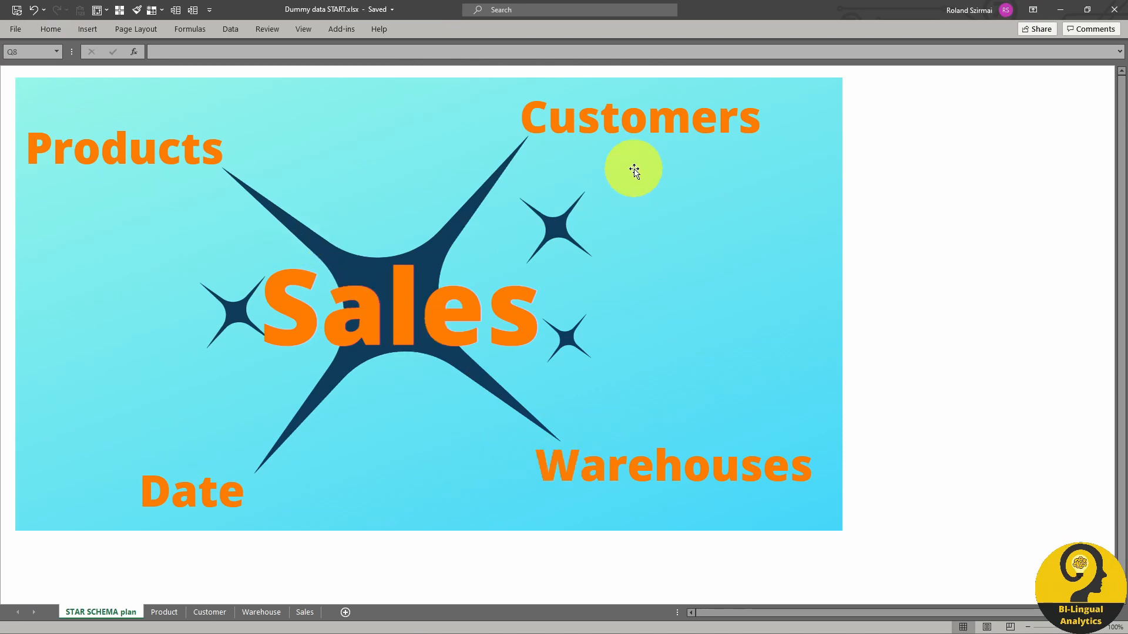
mouse_move(822, 344)
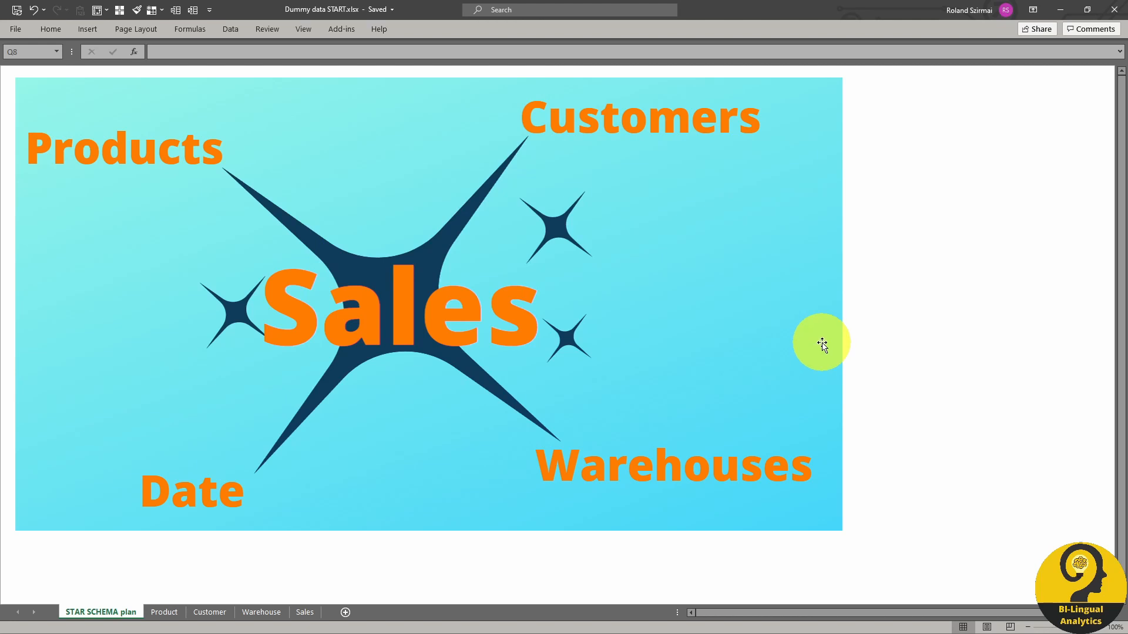
mouse_move(427, 331)
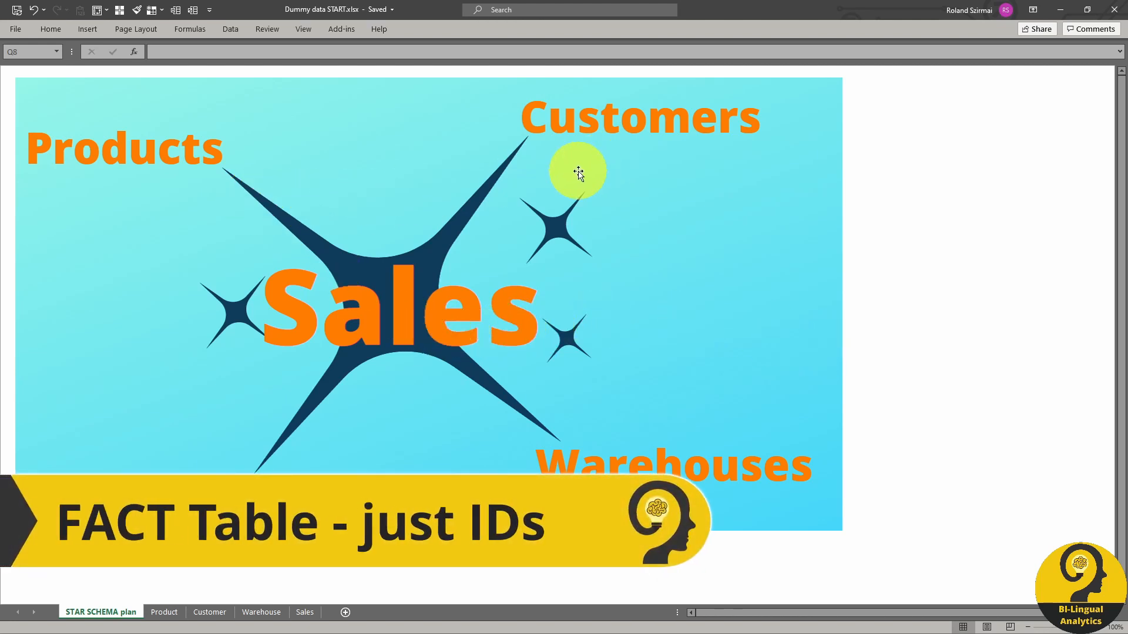
mouse_move(577, 414)
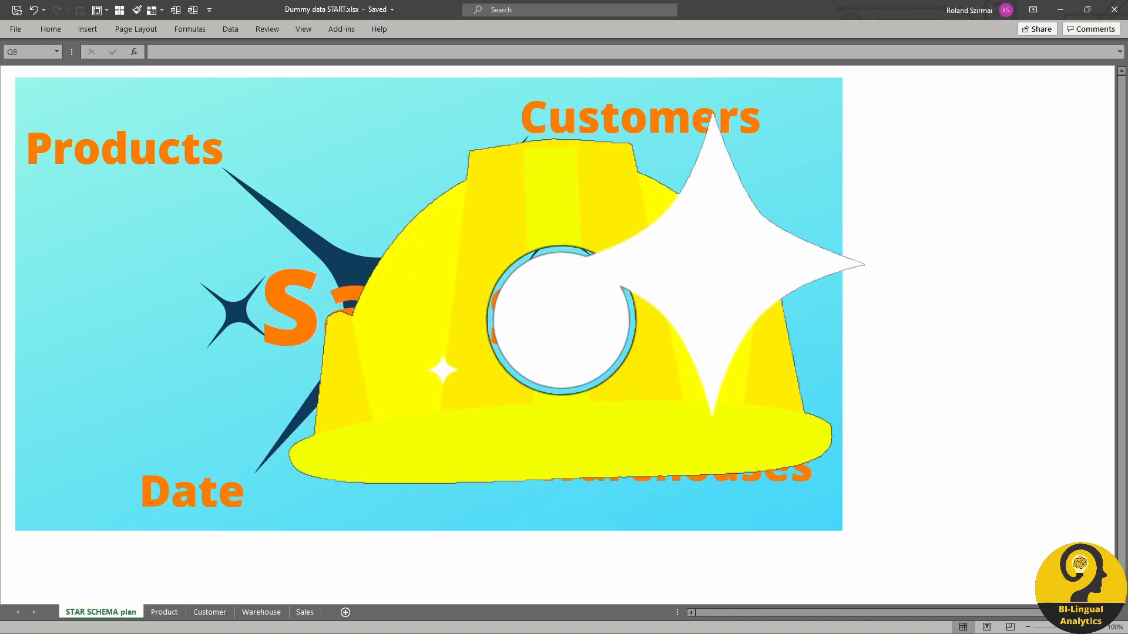
Paste the 14 TV and mobile phone product rows from A2 on the Product sheet
click(164, 613)
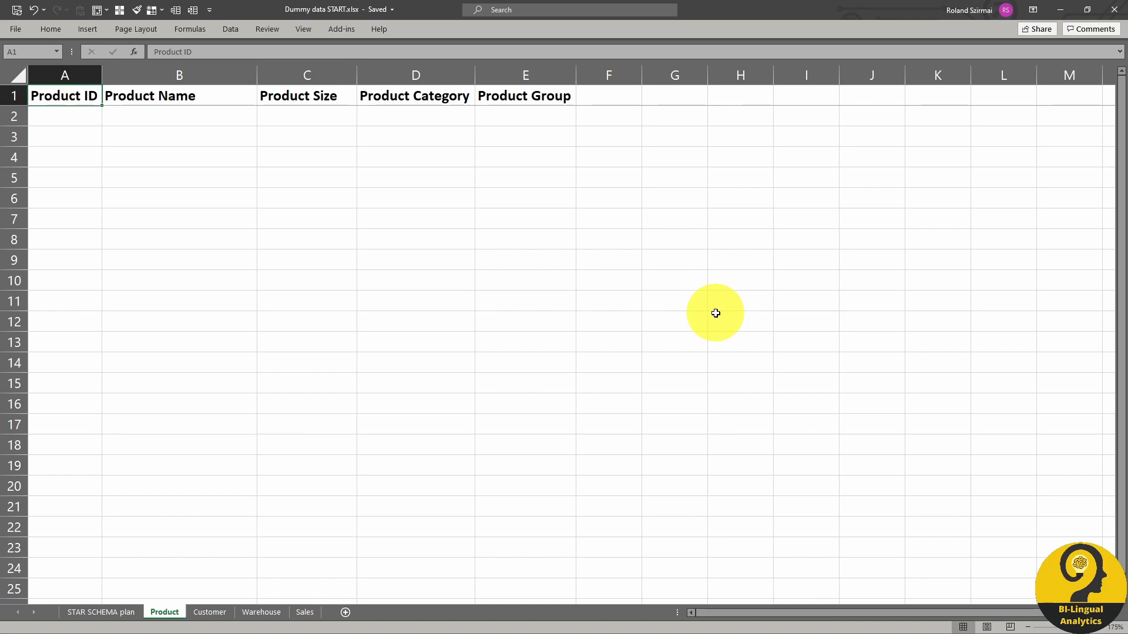
click(64, 116)
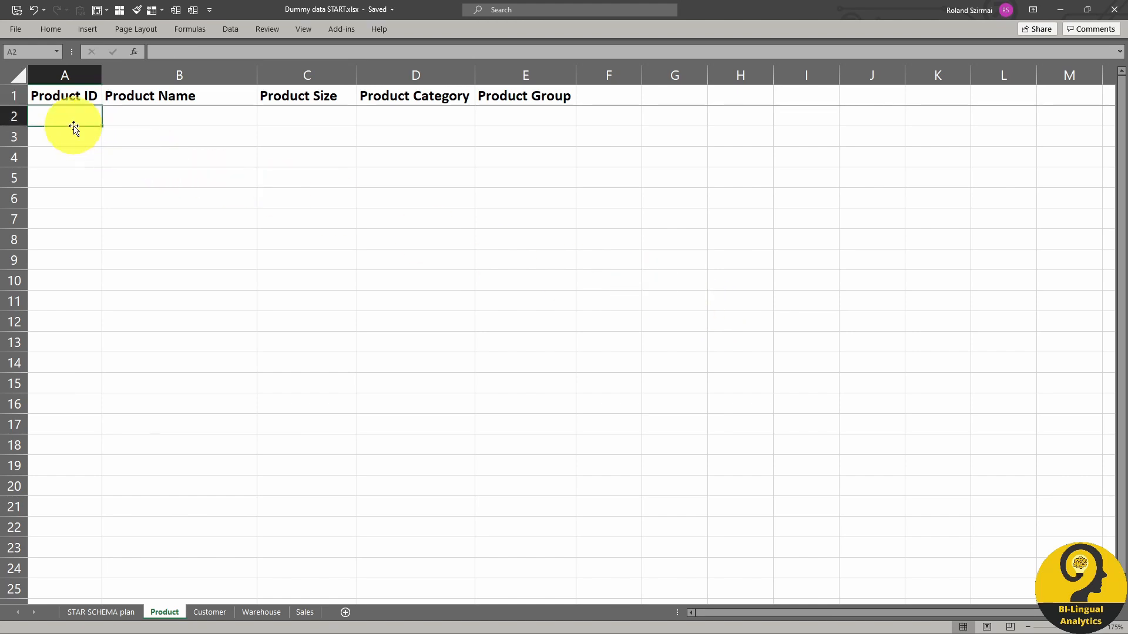
drag(64, 116, 64, 137)
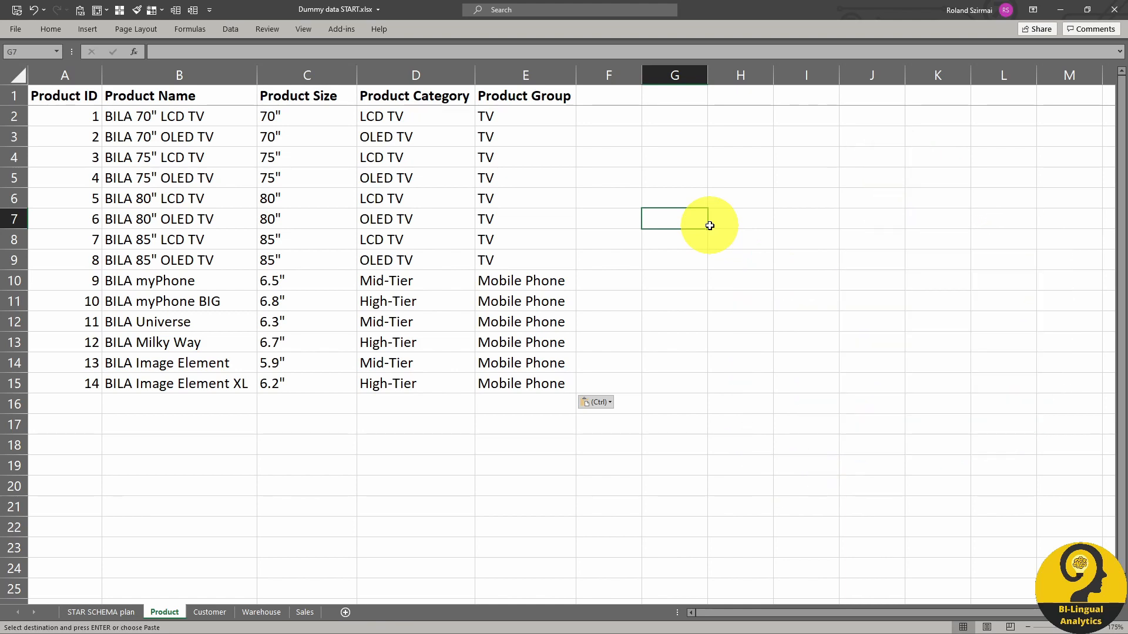
On the Customer sheet, replace all occurrences of Product with Customer
click(210, 612)
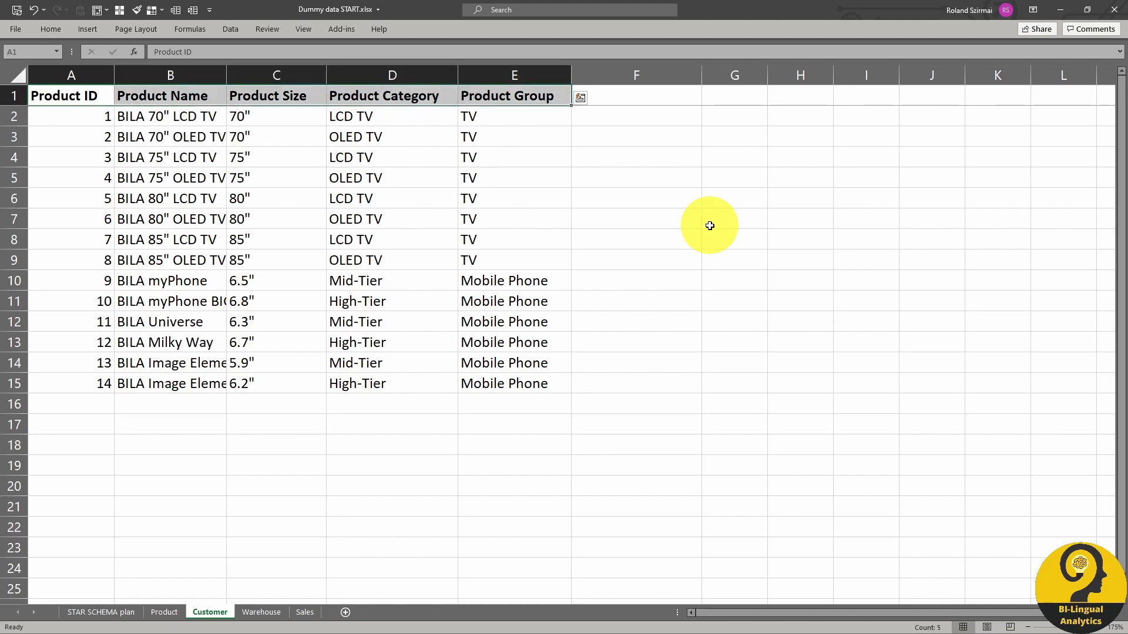
key(ctrl+h)
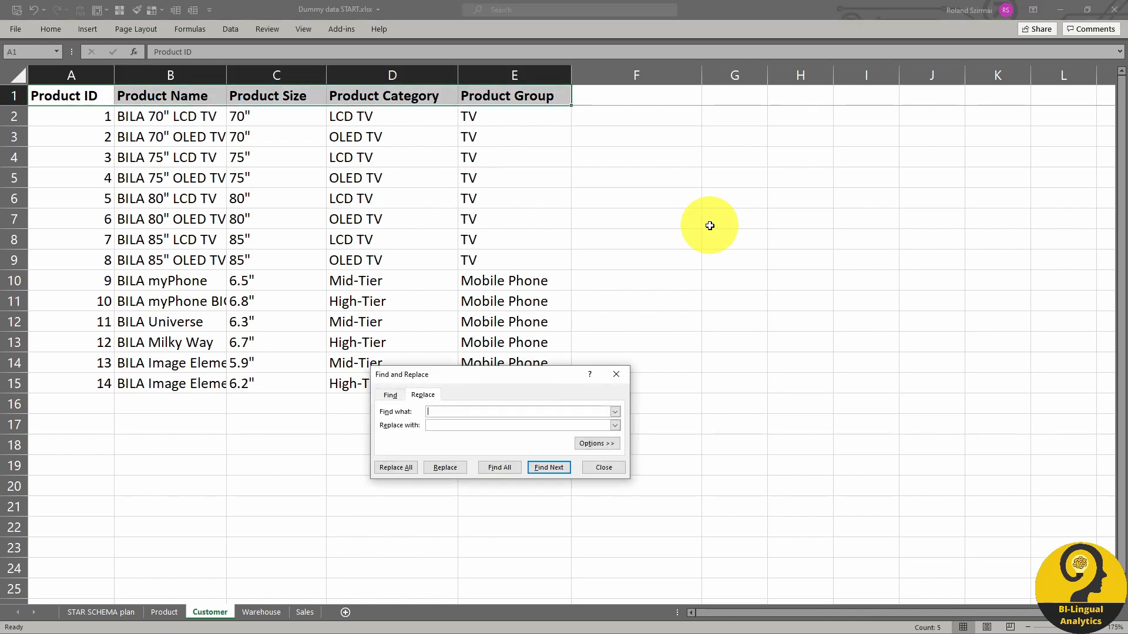
text(Customer)
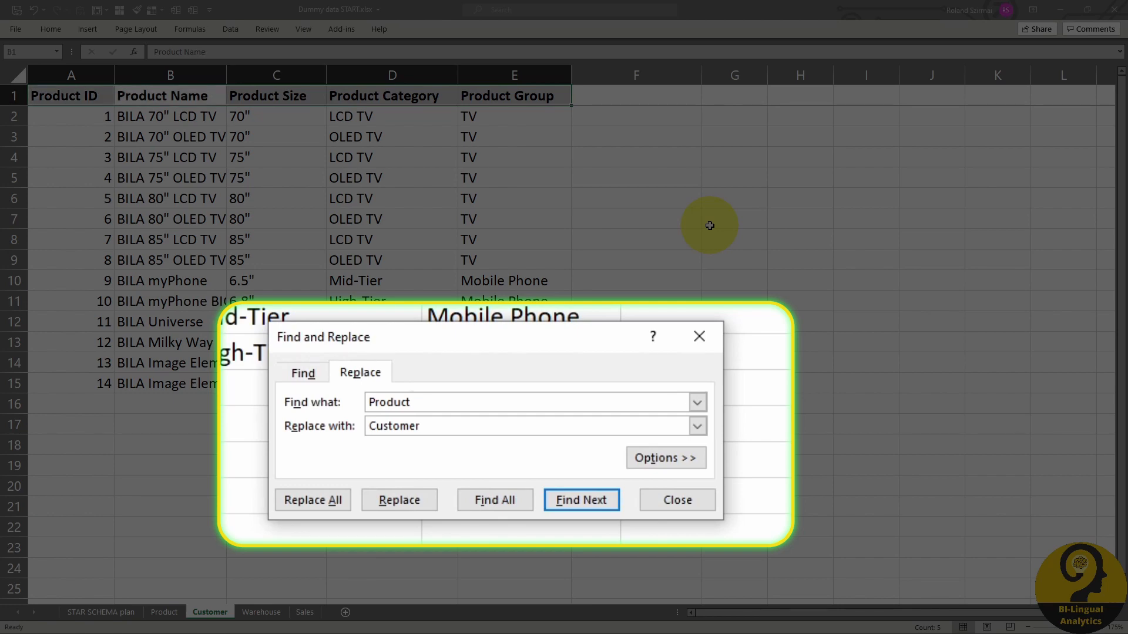
click(312, 499)
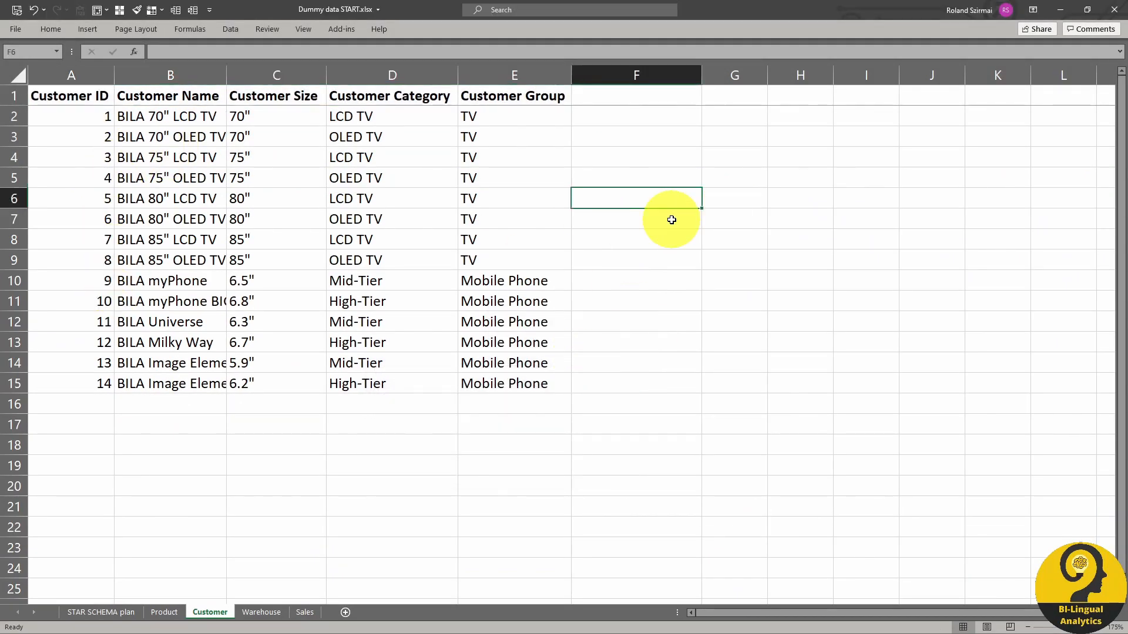
mouse_move(580, 240)
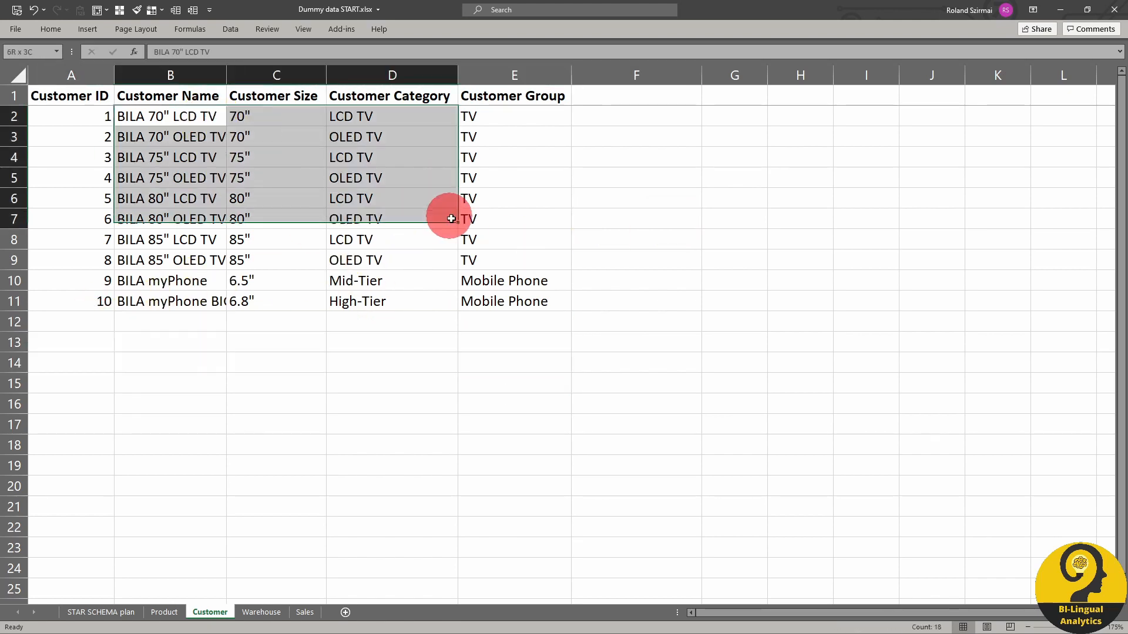
Clear old values, paste ten customers, and add a 'Customer Discount' column with percentages
key(Delete)
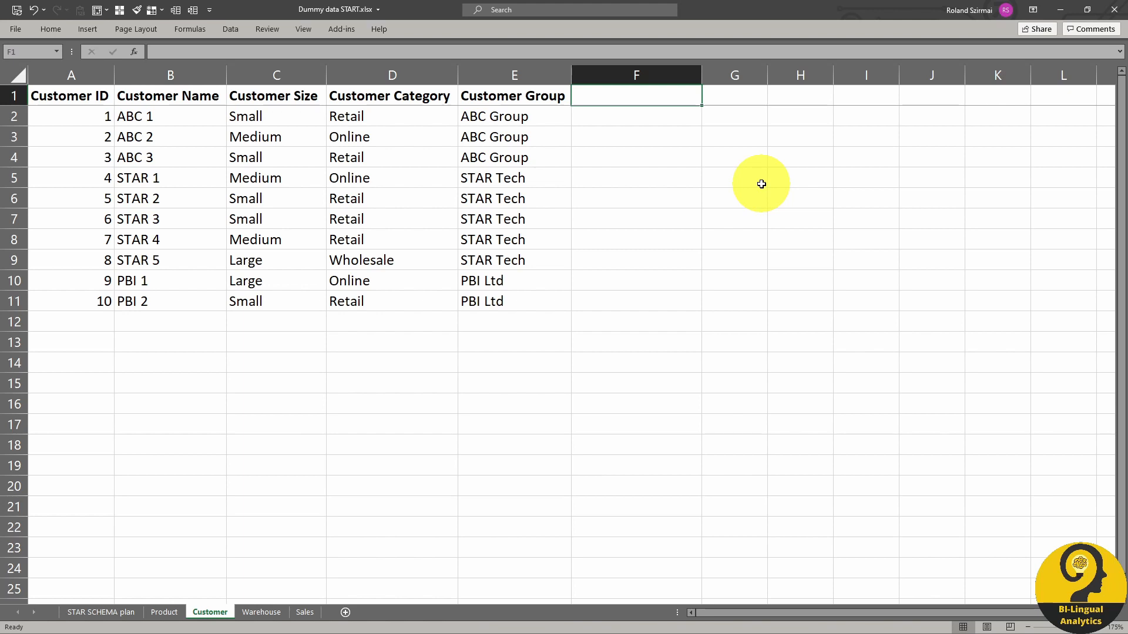
text(Customer Discount)
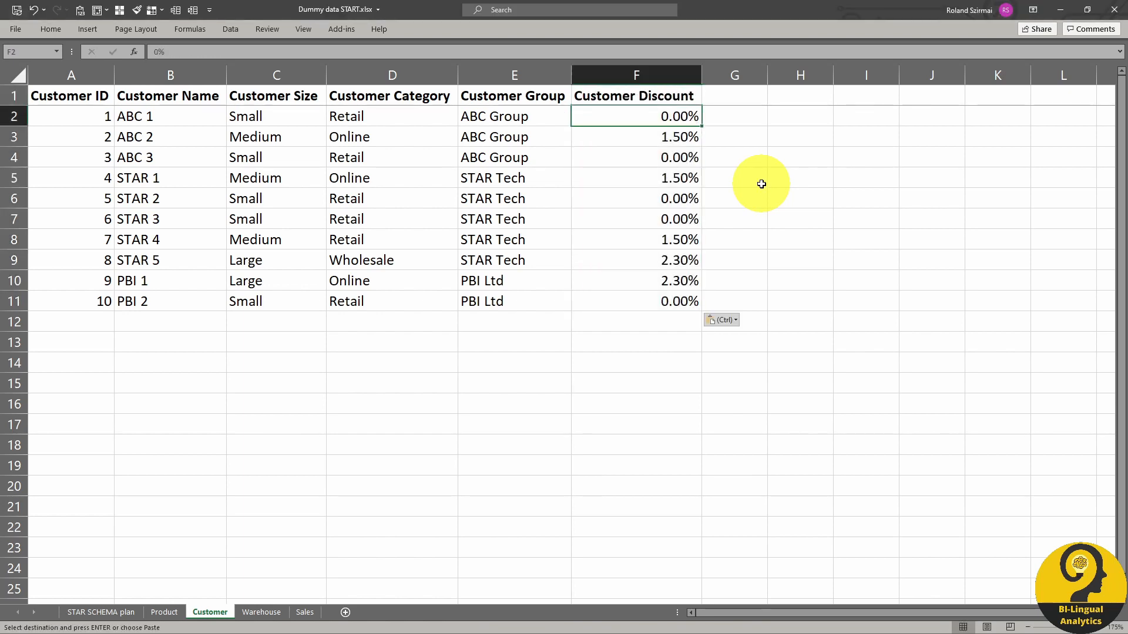
click(734, 115)
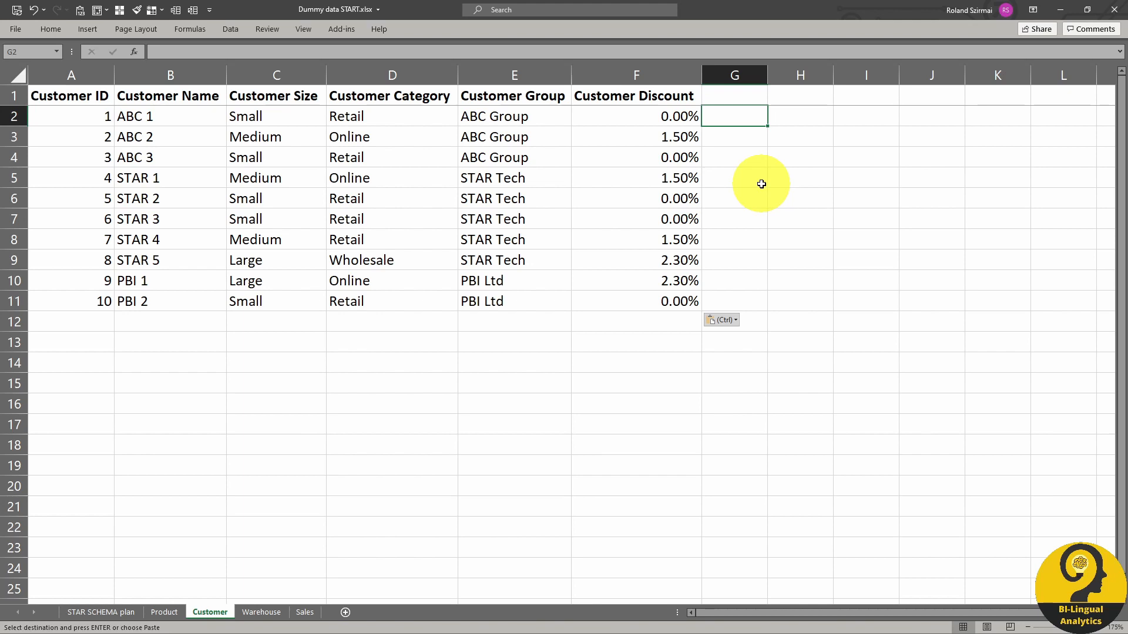
Paste the Big, Medium and Small Warehouse rows onto the Warehouse sheet
click(261, 612)
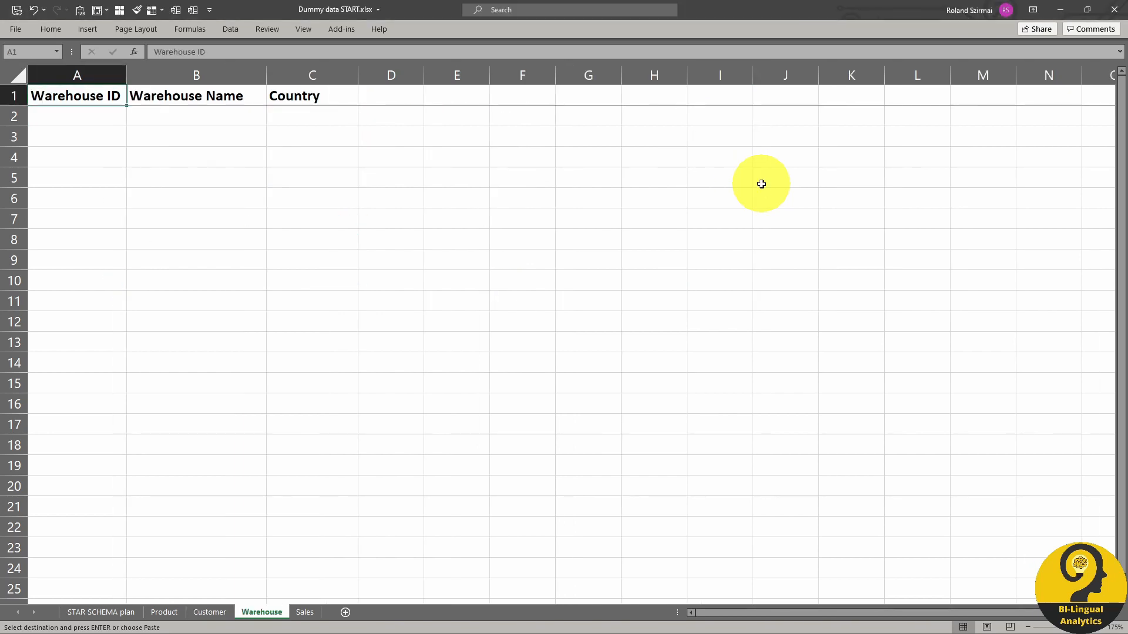
key(ctrl+v)
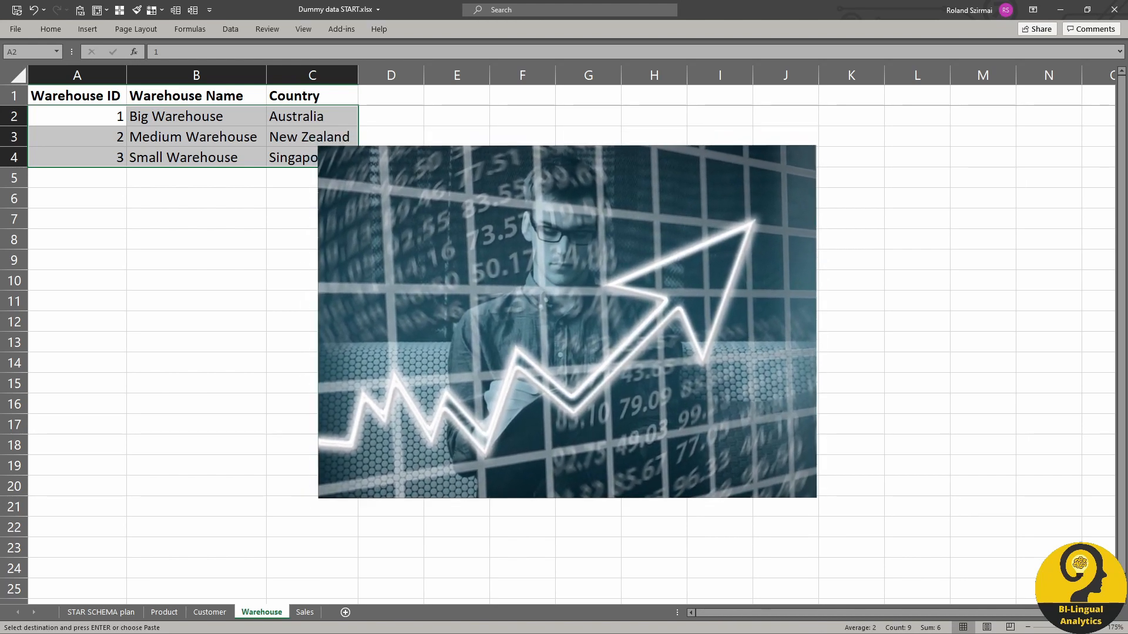
click(305, 612)
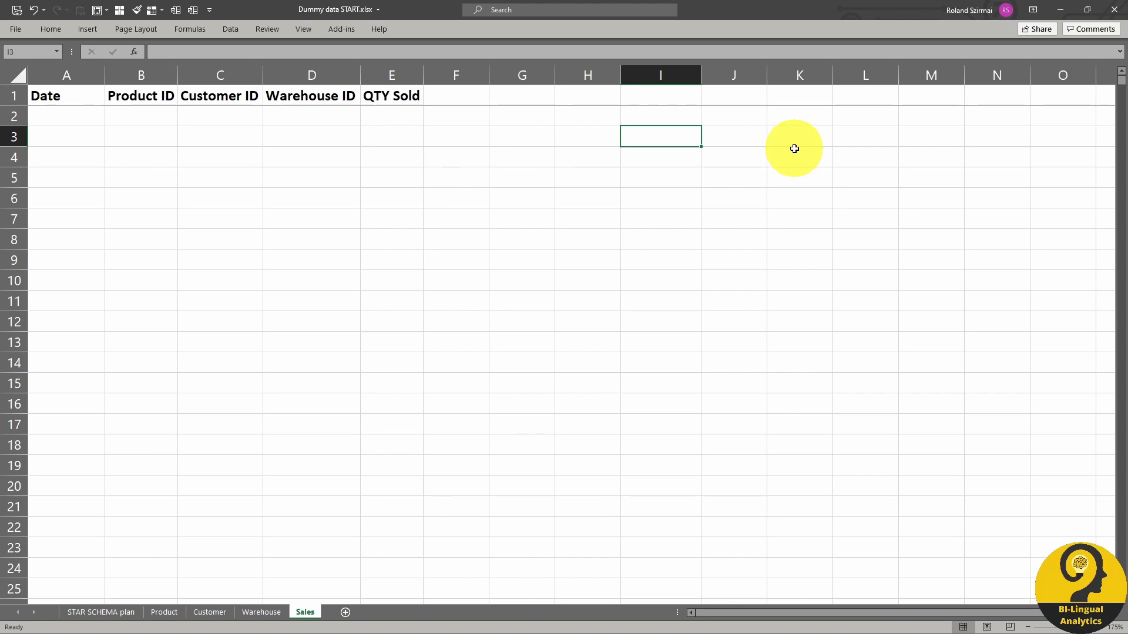
Enter the date bounds 1/01/2017 in I3 and 31/12/2020 in I4
text(1/01/2017)
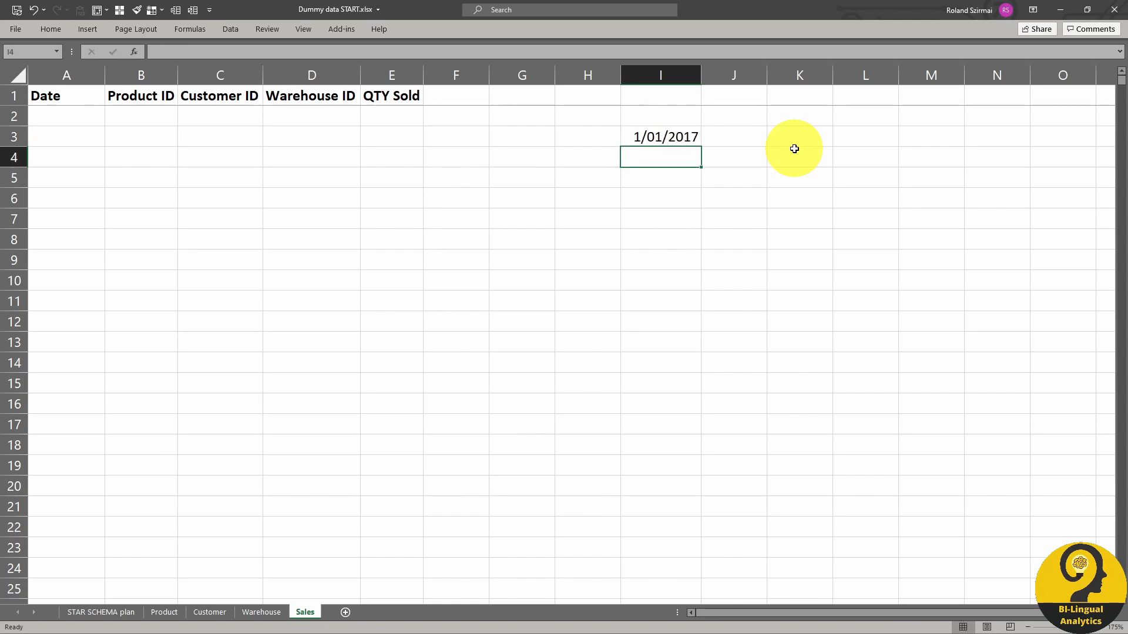
text(31/12/)
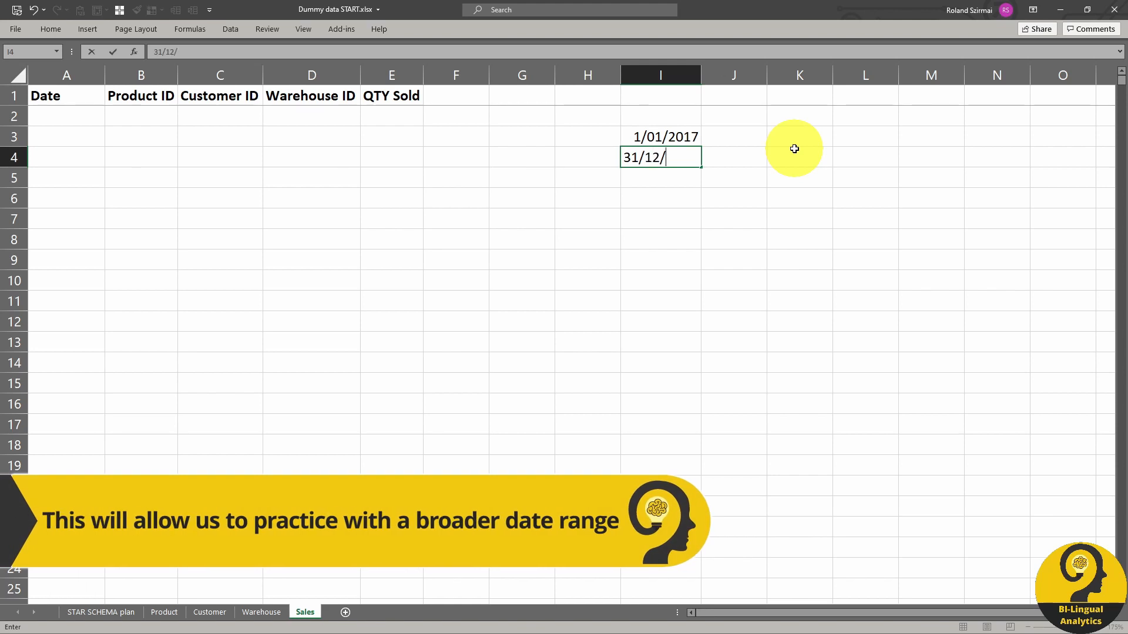
text(2020)
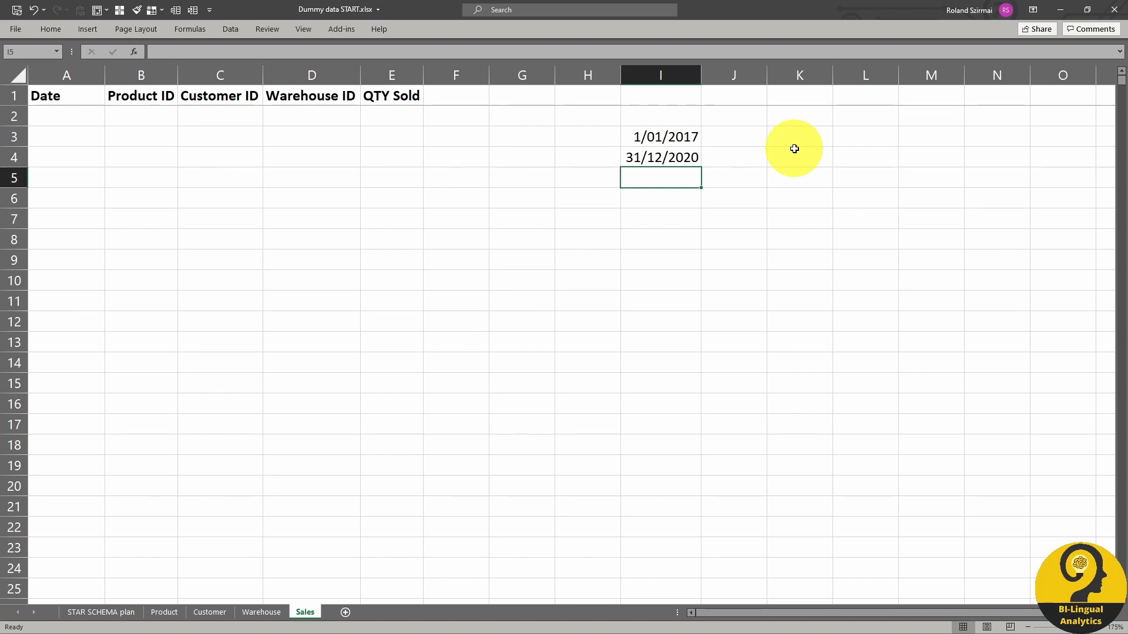
Enter RANDBETWEEN formulas in A2:E2 for date, product, customer, warehouse IDs and quantity
text(+r)
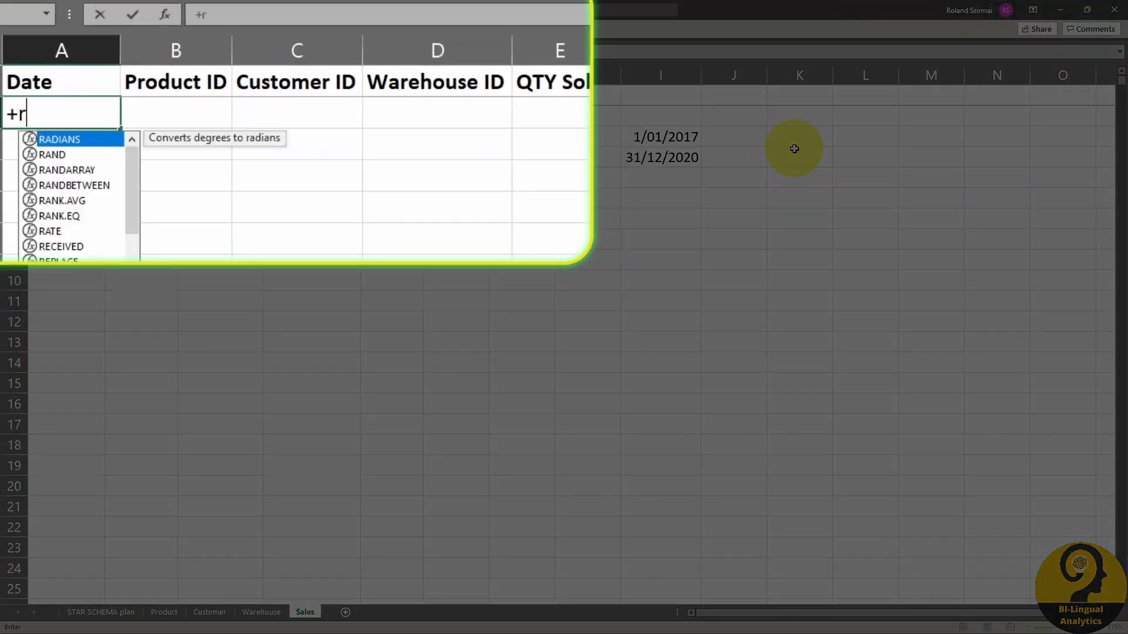
text(and)
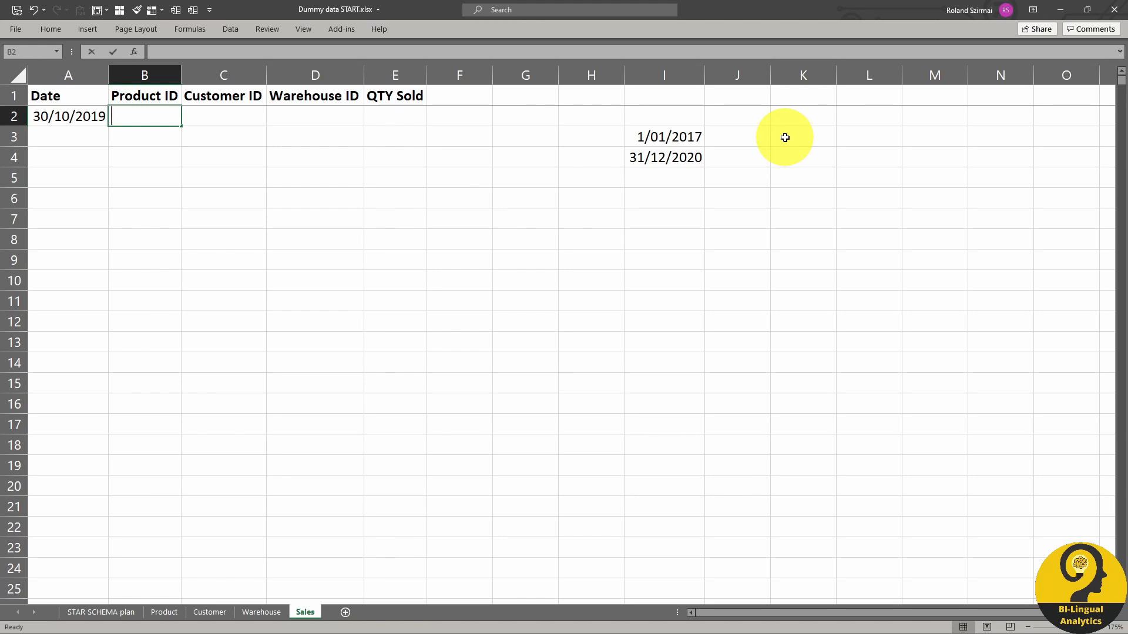
text(+RANDBETWEEN(Product!$A$2)
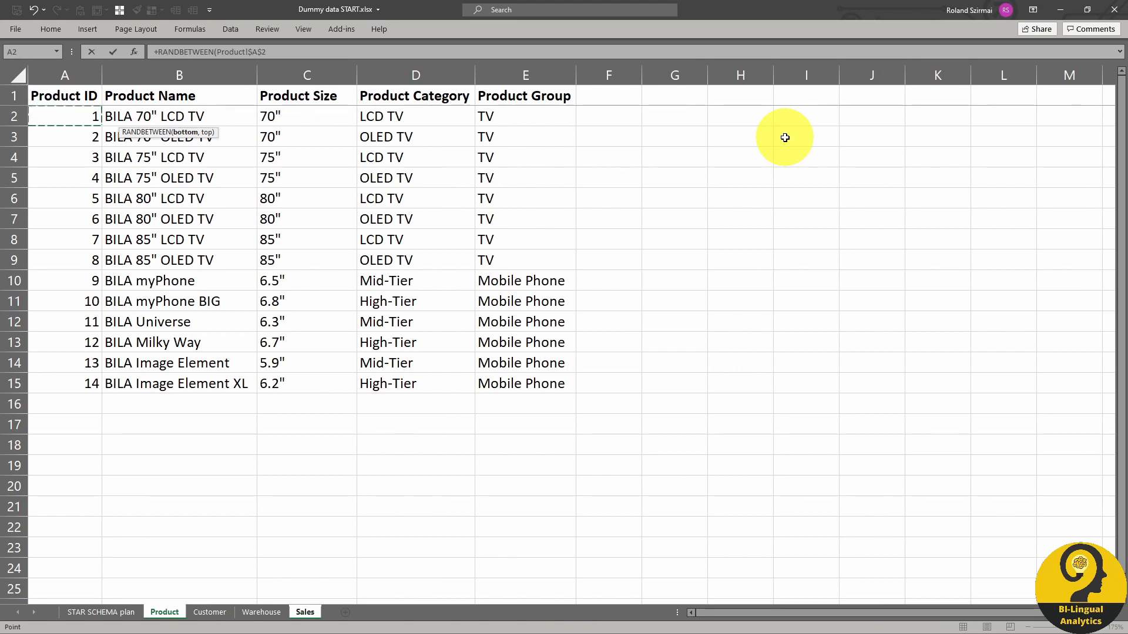
click(64, 383)
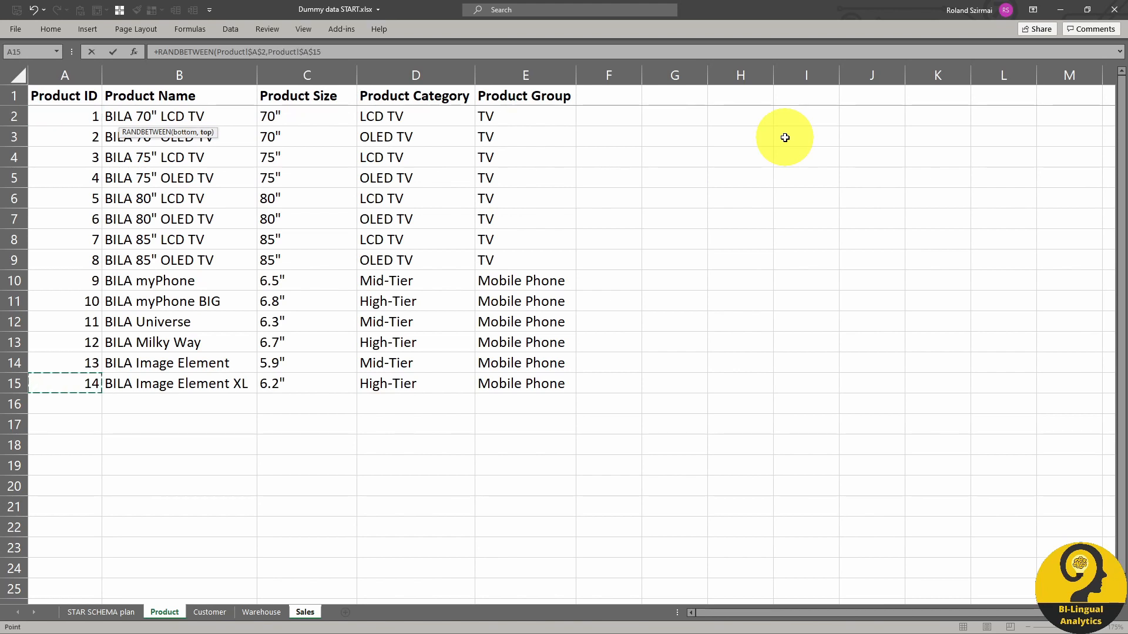
click(304, 613)
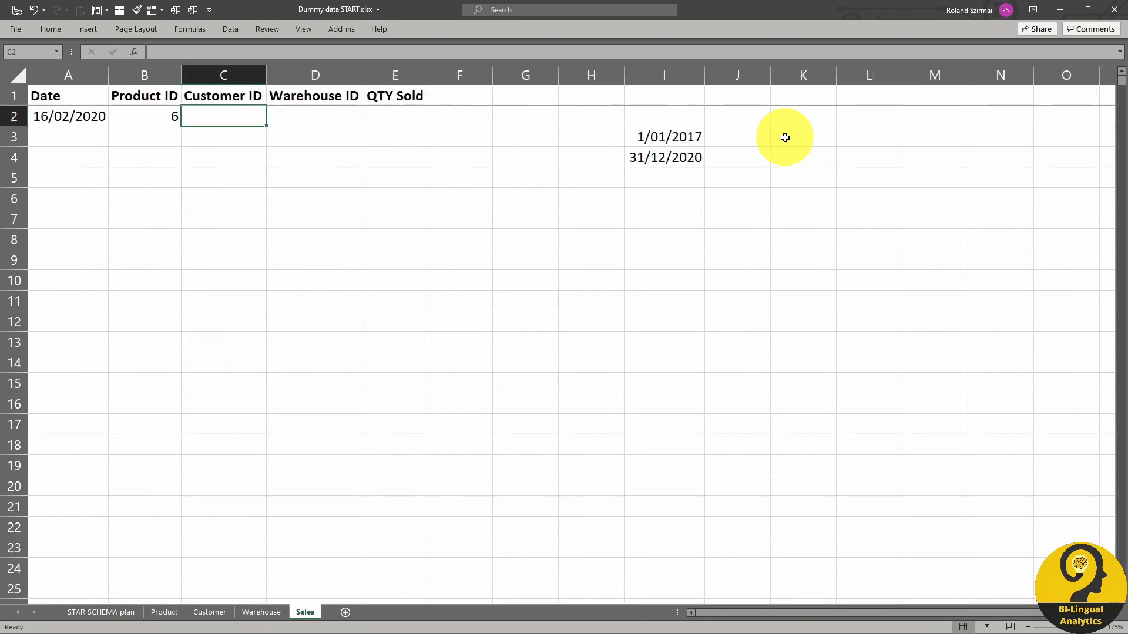
click(209, 612)
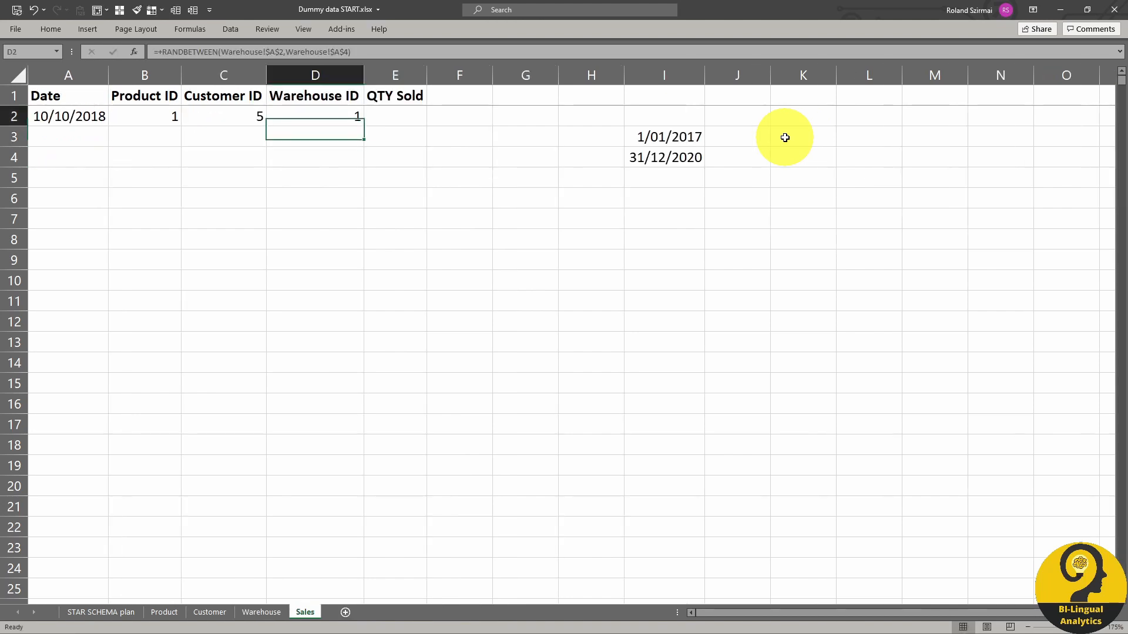
text(+radnb)
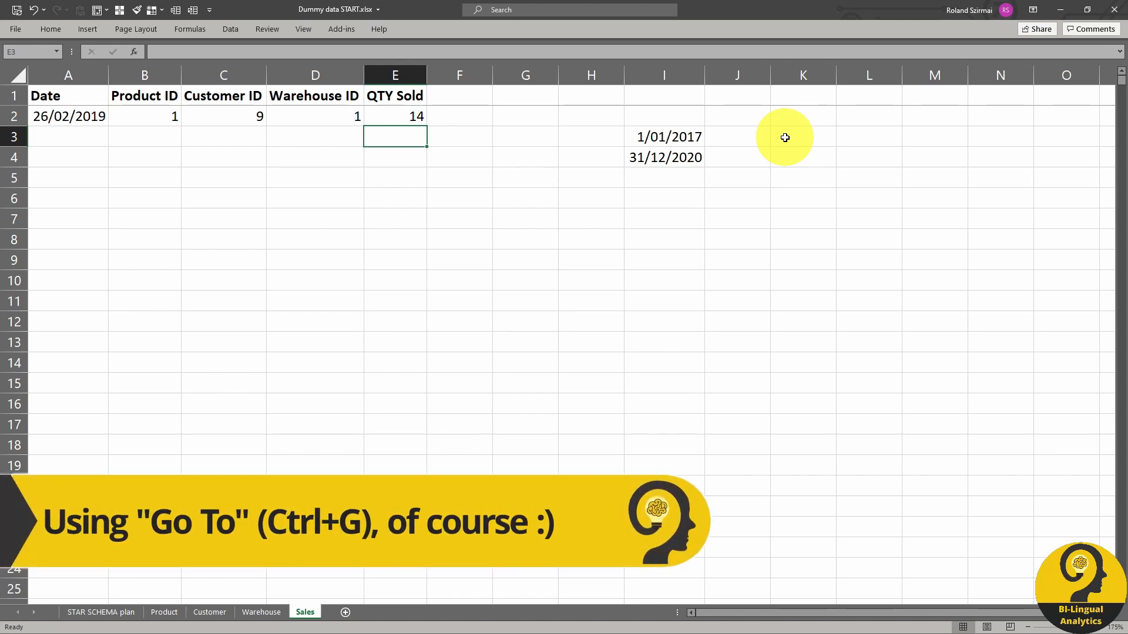
Jump to cell A75000 and fill the row-2 formulas down to it
key(ctrl+g)
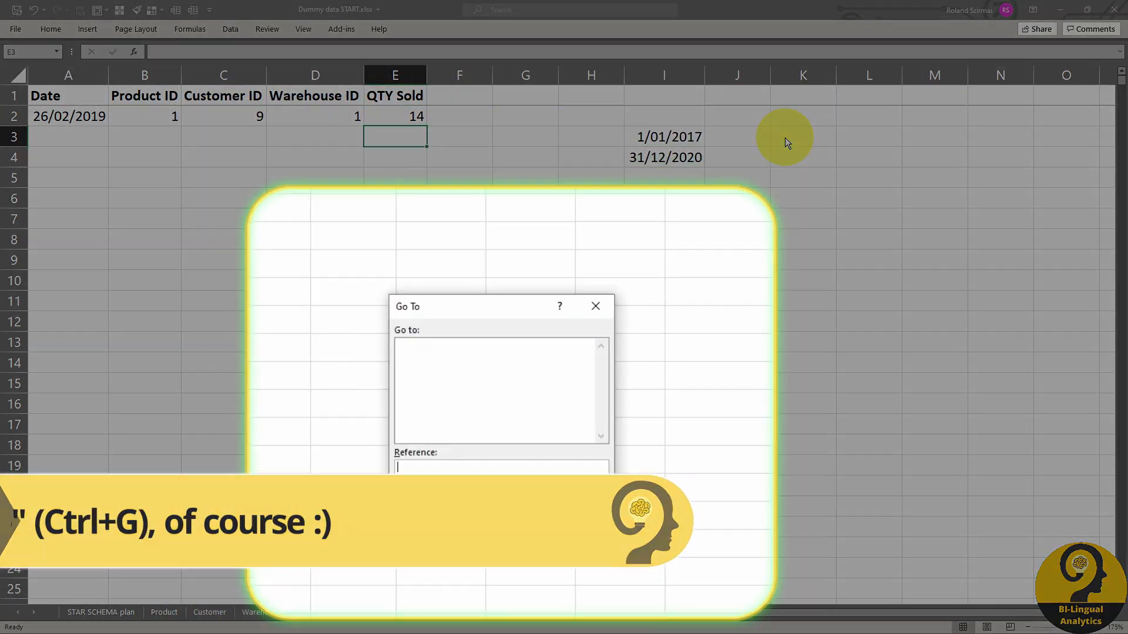
text(A75000)
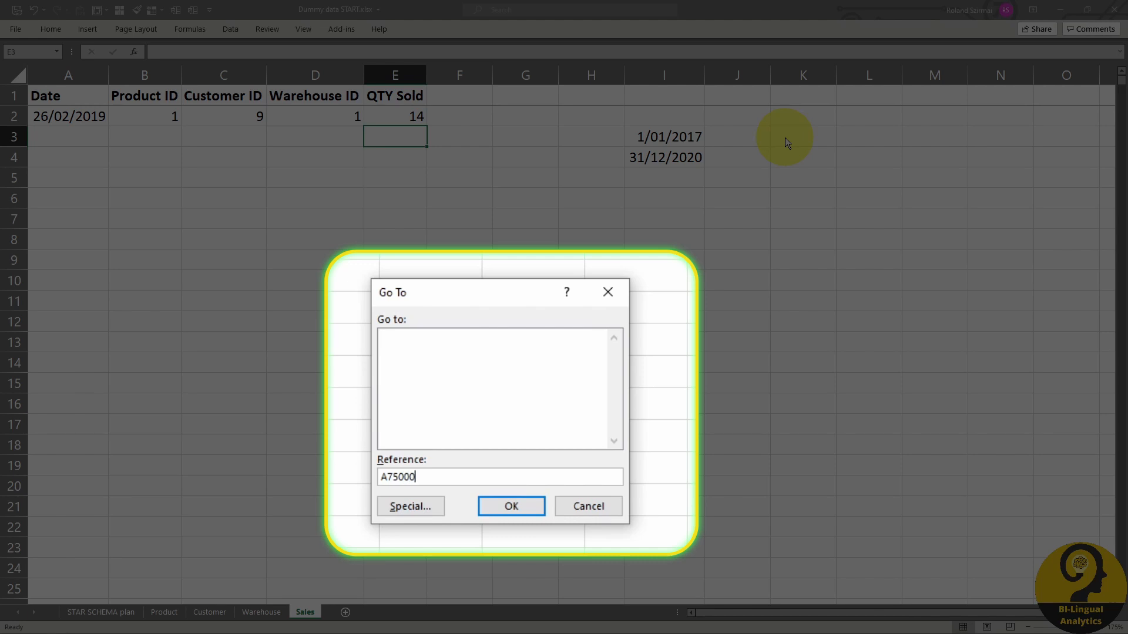
click(511, 506)
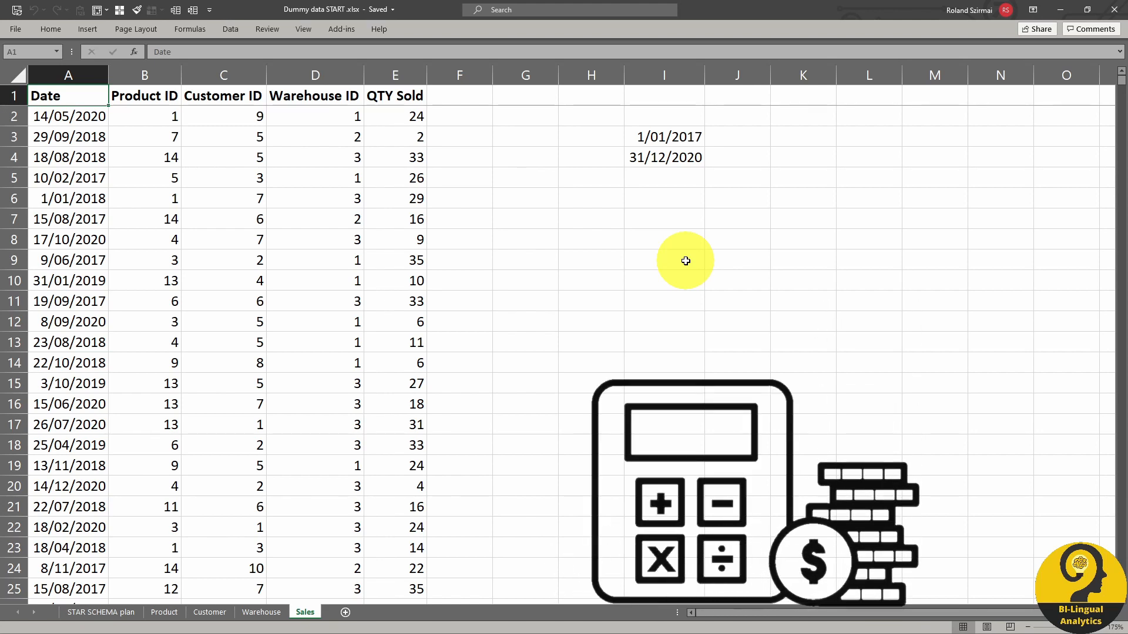
Paste the QTY Sold column back as fixed values
click(67, 75)
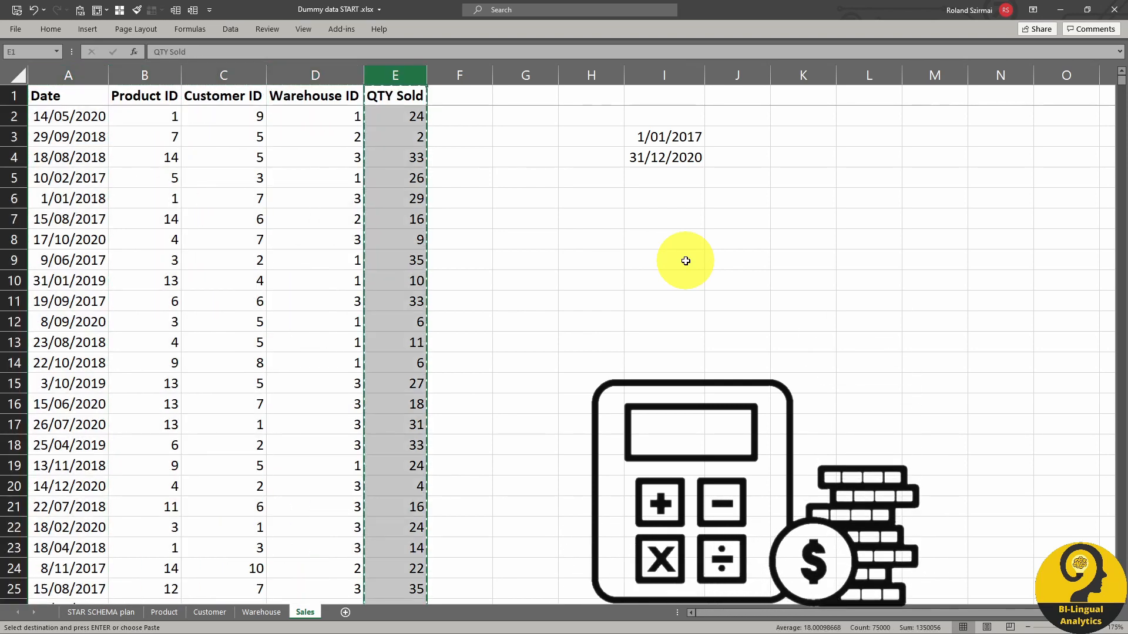
click(394, 115)
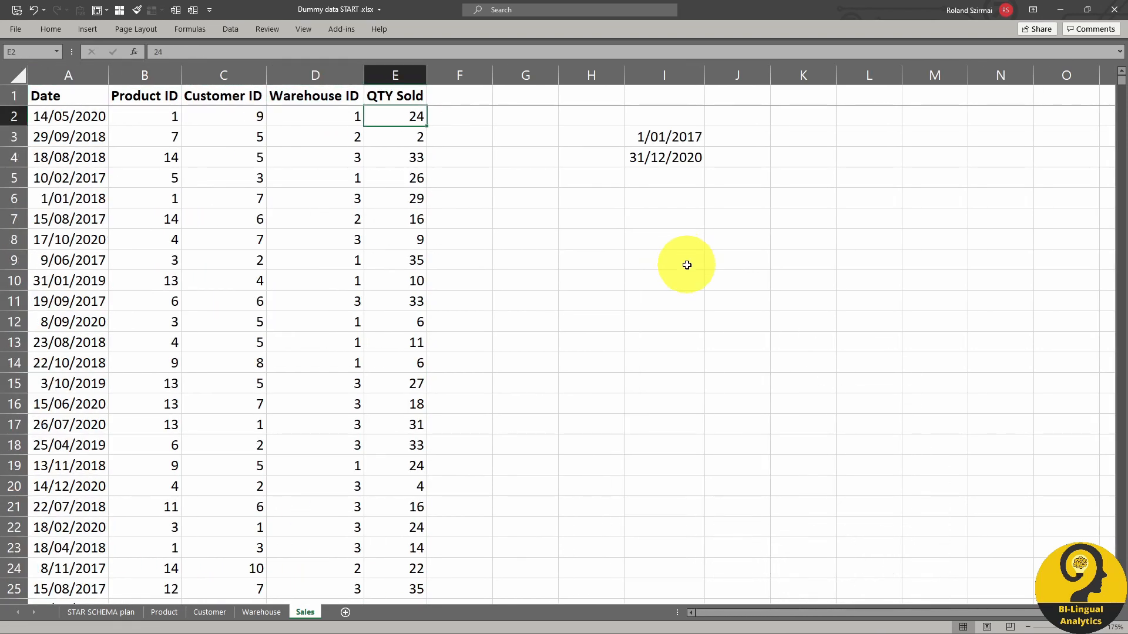
mouse_move(689, 265)
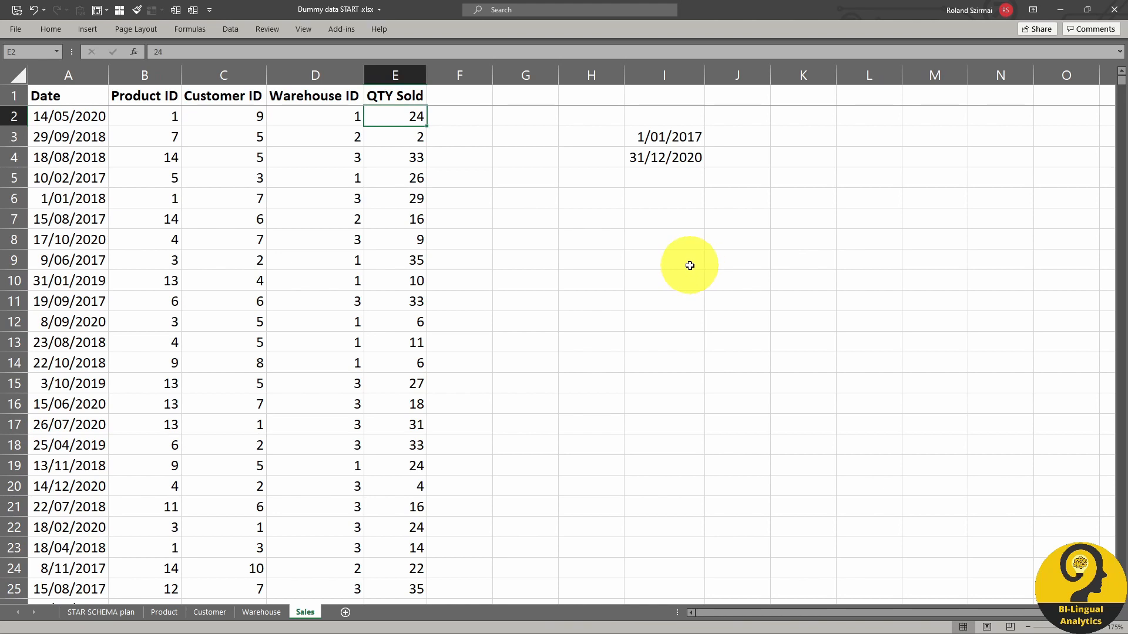
mouse_move(494, 87)
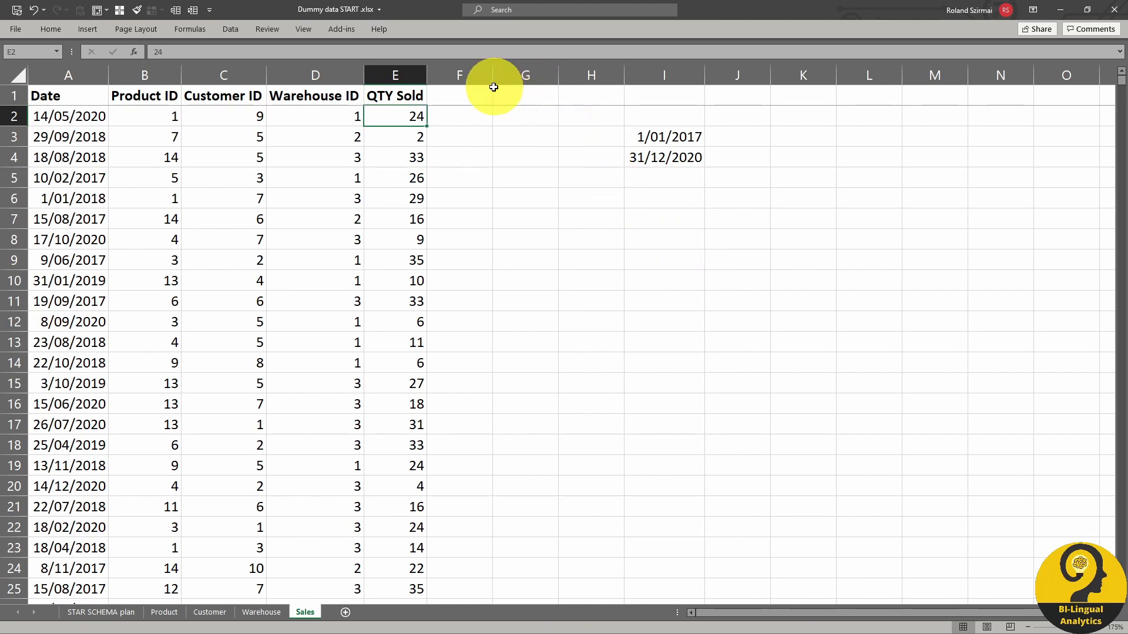
click(525, 199)
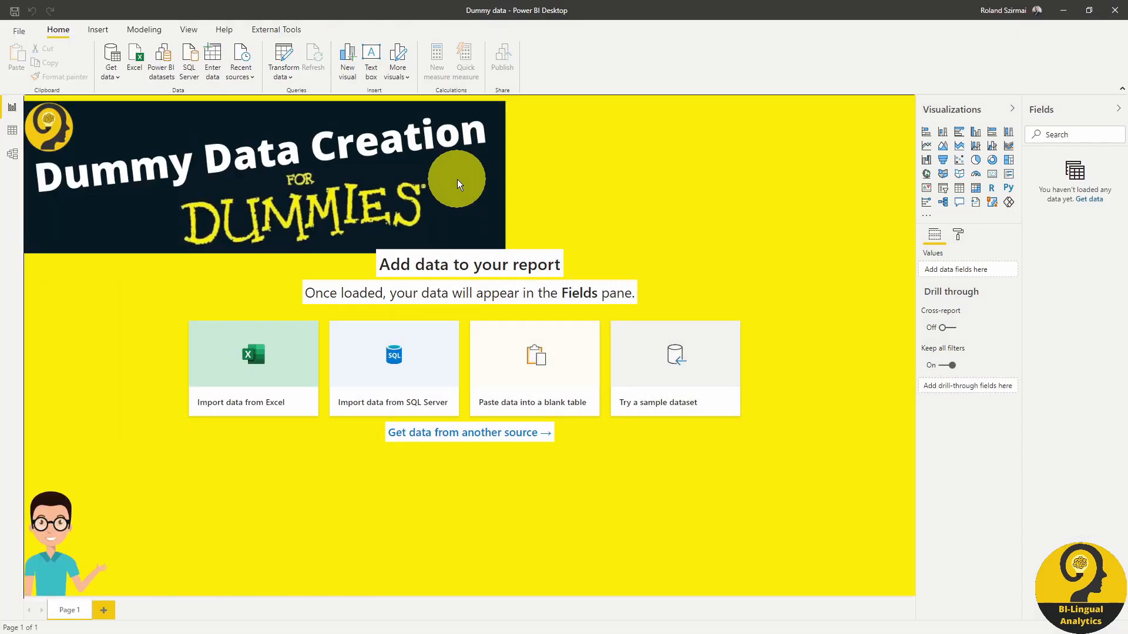
Import data from the Excel workbook Dummy data START.xlsx
click(253, 368)
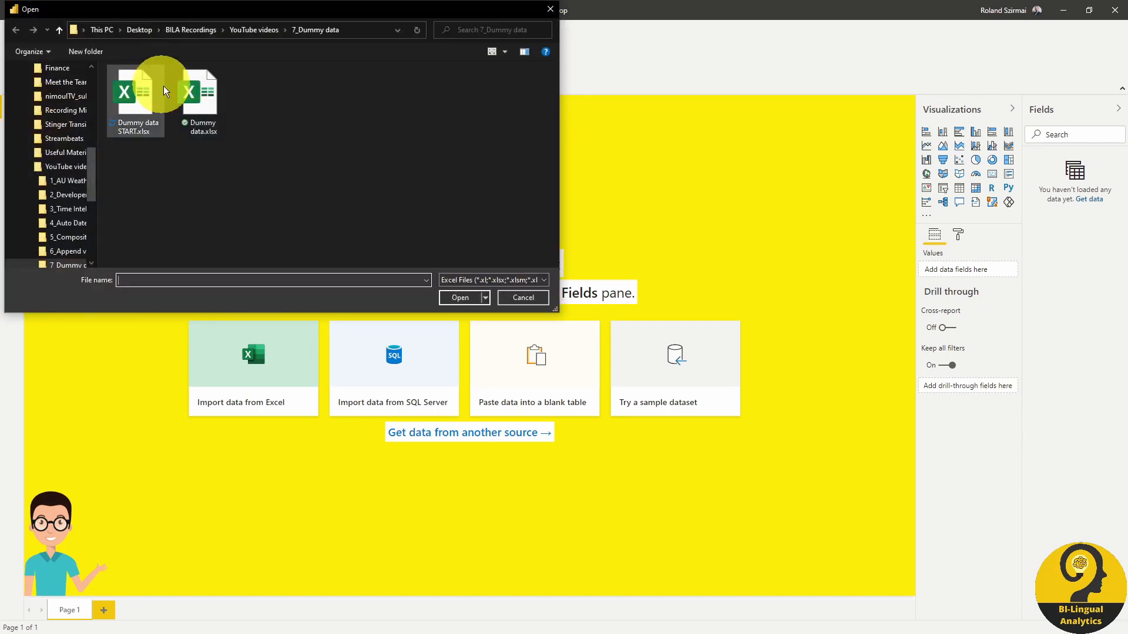
click(135, 92)
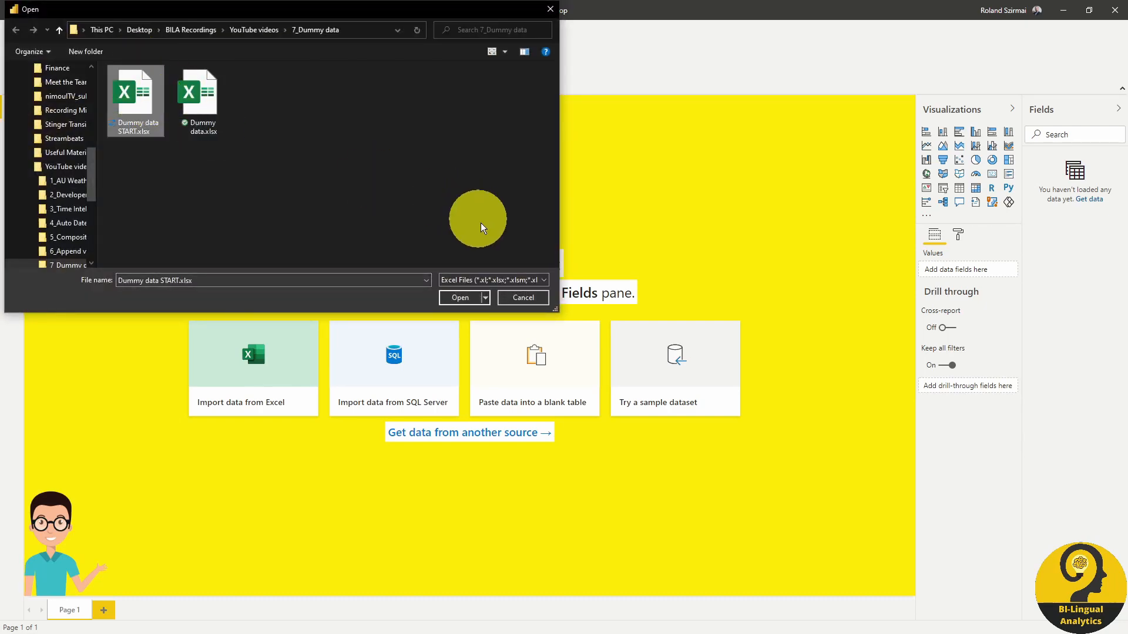
click(459, 297)
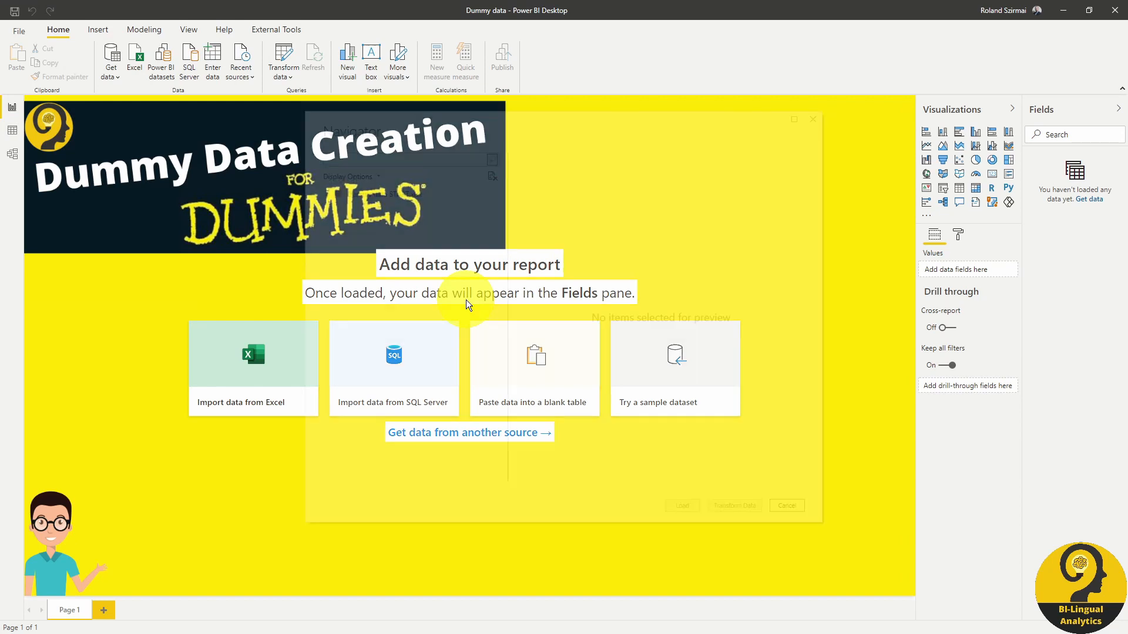
click(253, 369)
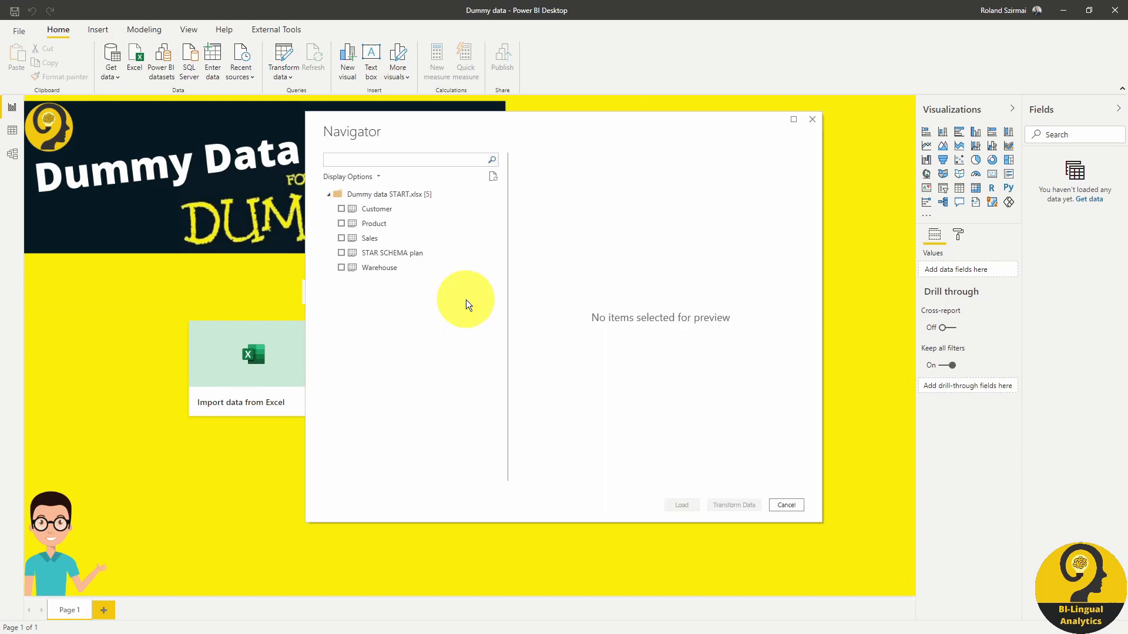
Tick Customer, Product, Sales and Warehouse in Navigator and send them to Transform Data
click(340, 224)
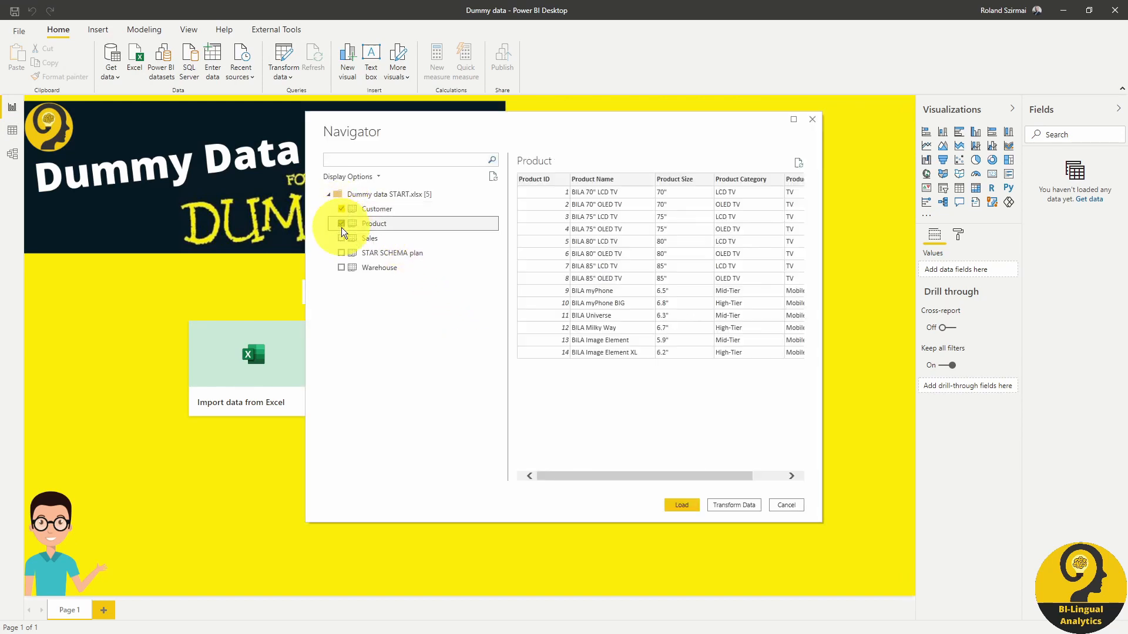
click(295, 258)
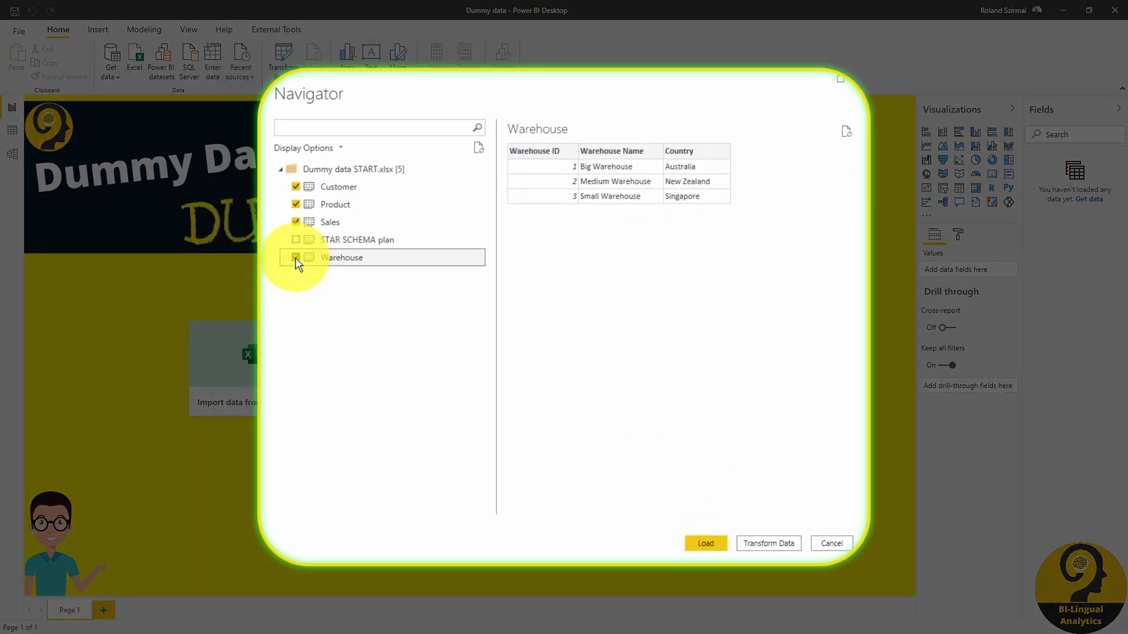
click(295, 257)
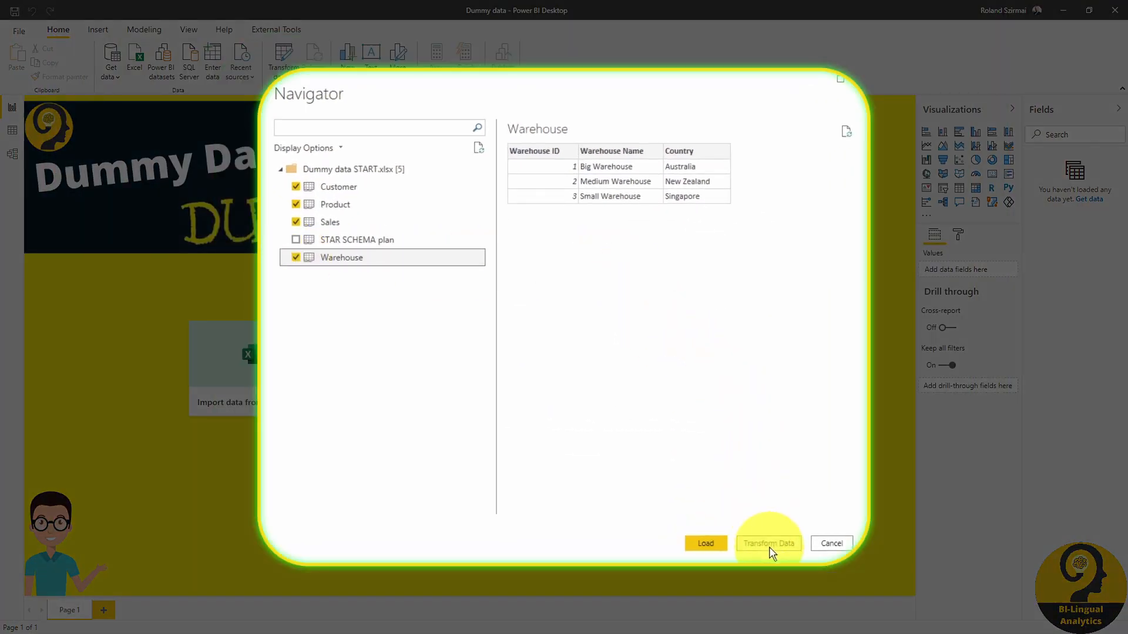
click(768, 543)
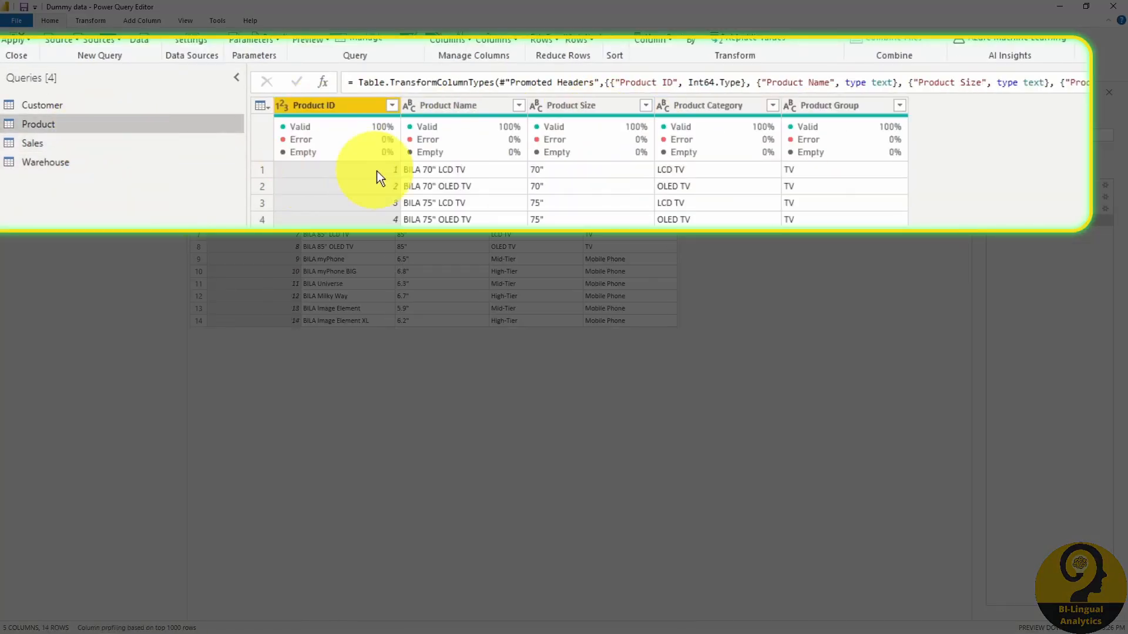
Select the Customer query to review its ten rows and six columns
click(42, 104)
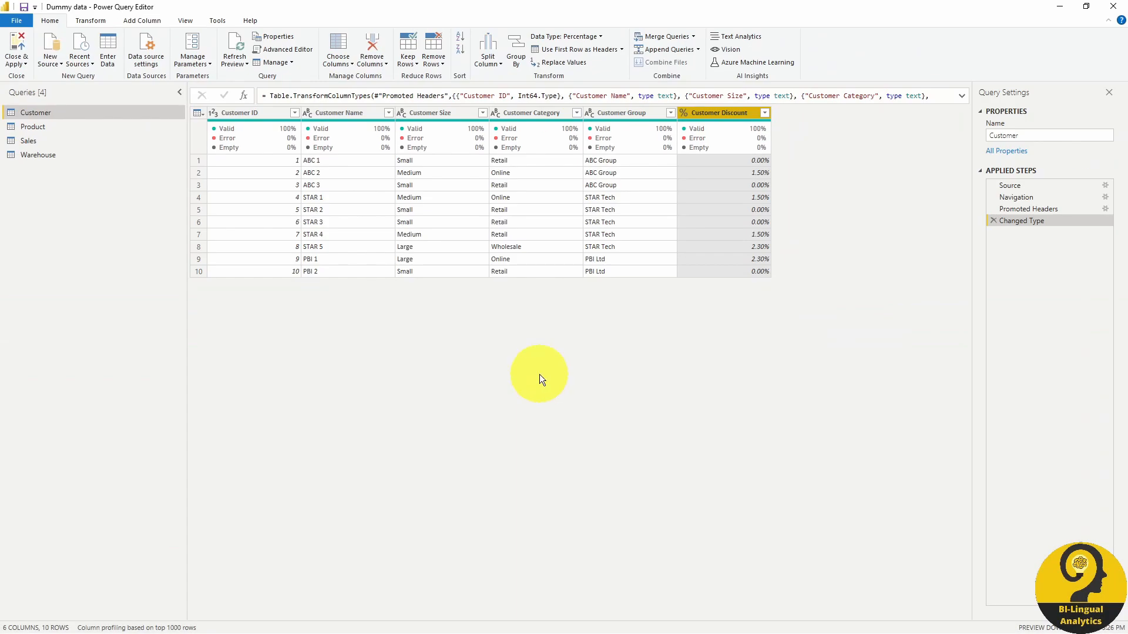
mouse_move(554, 381)
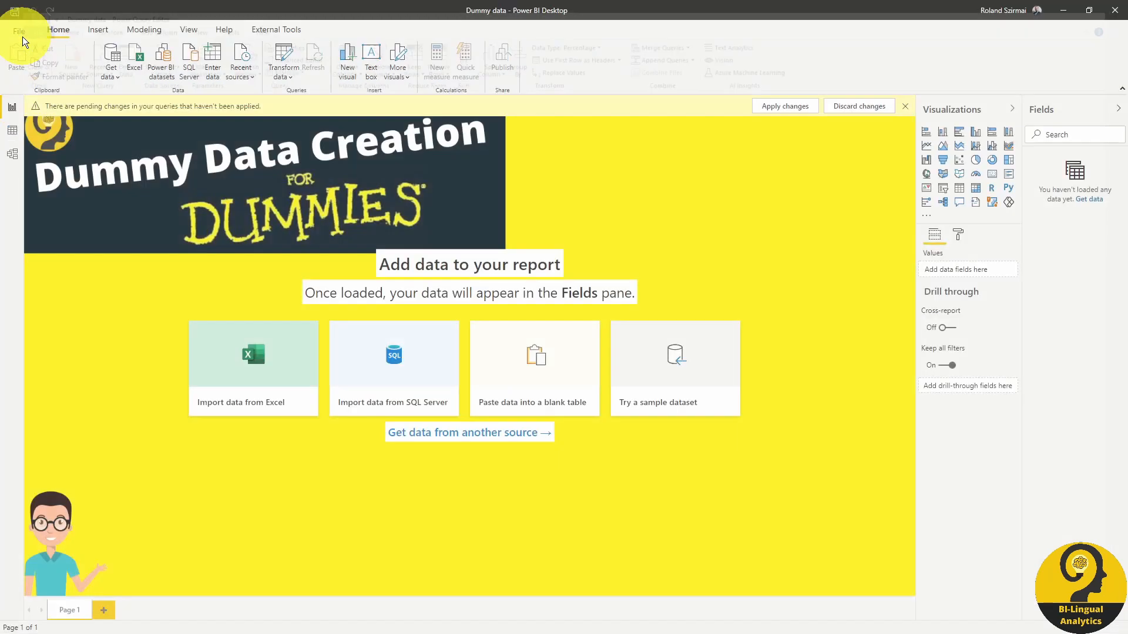
Apply the pending changes to load Customer, Product, Sales and Warehouse, then view their relationships
click(784, 106)
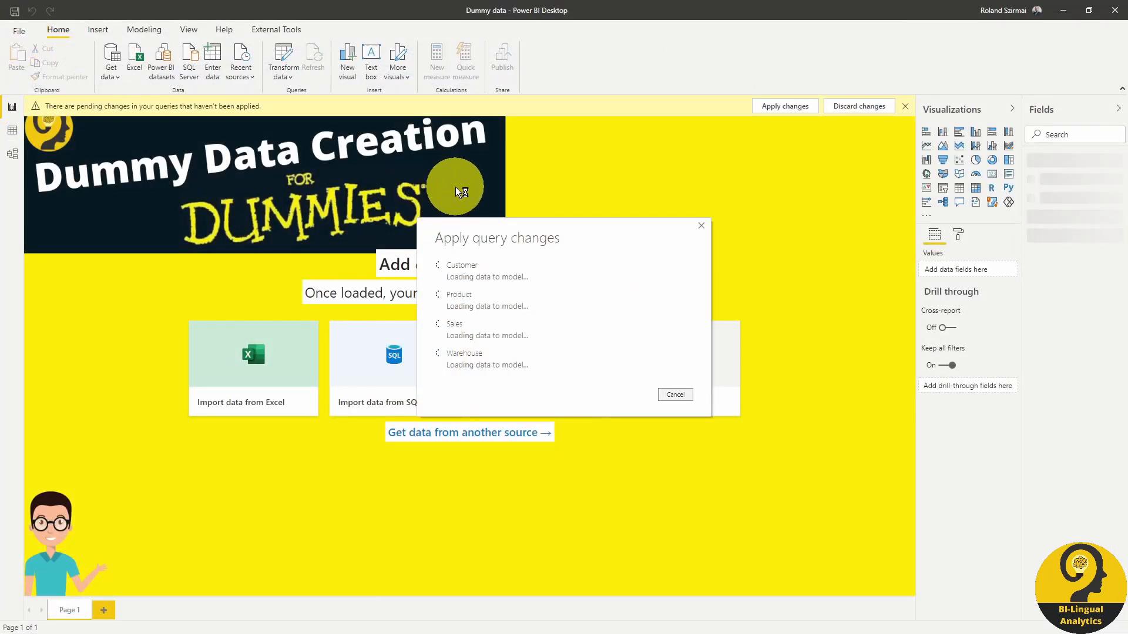
click(785, 106)
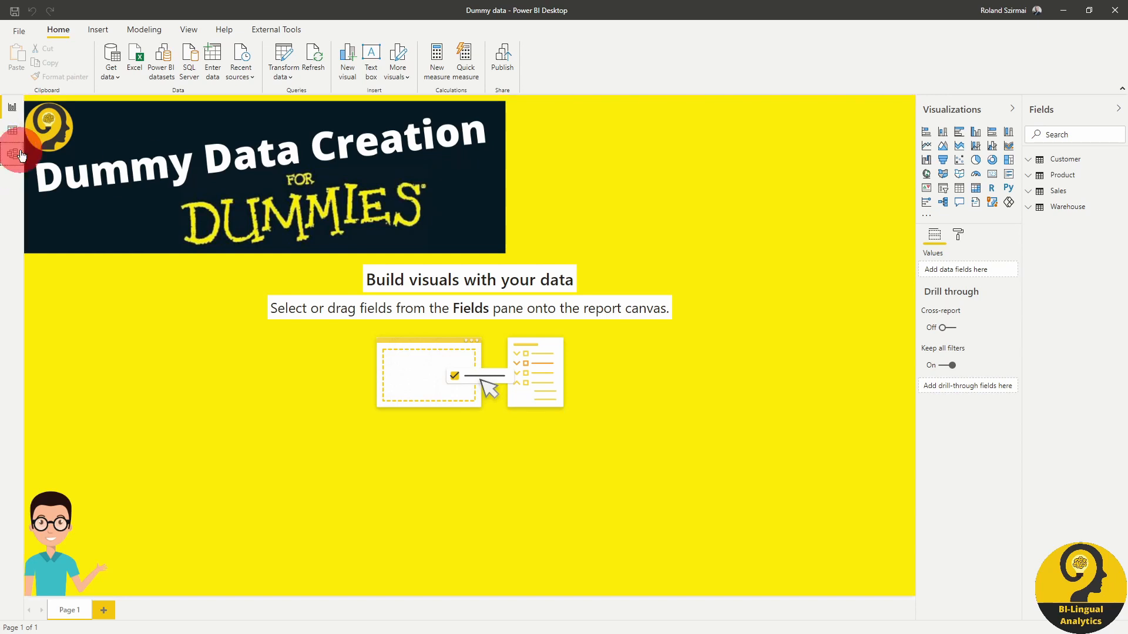
click(11, 153)
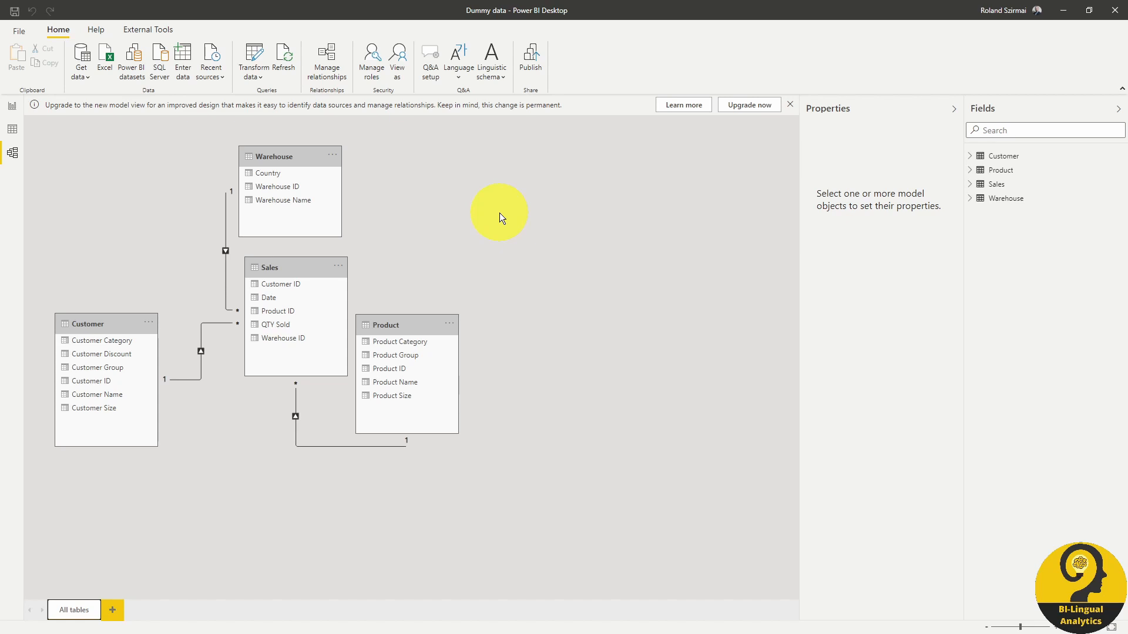
Create a CALENDARAUTO-based Date table with Year, Month, Month No and Quarter, and mark it as the date table
click(12, 108)
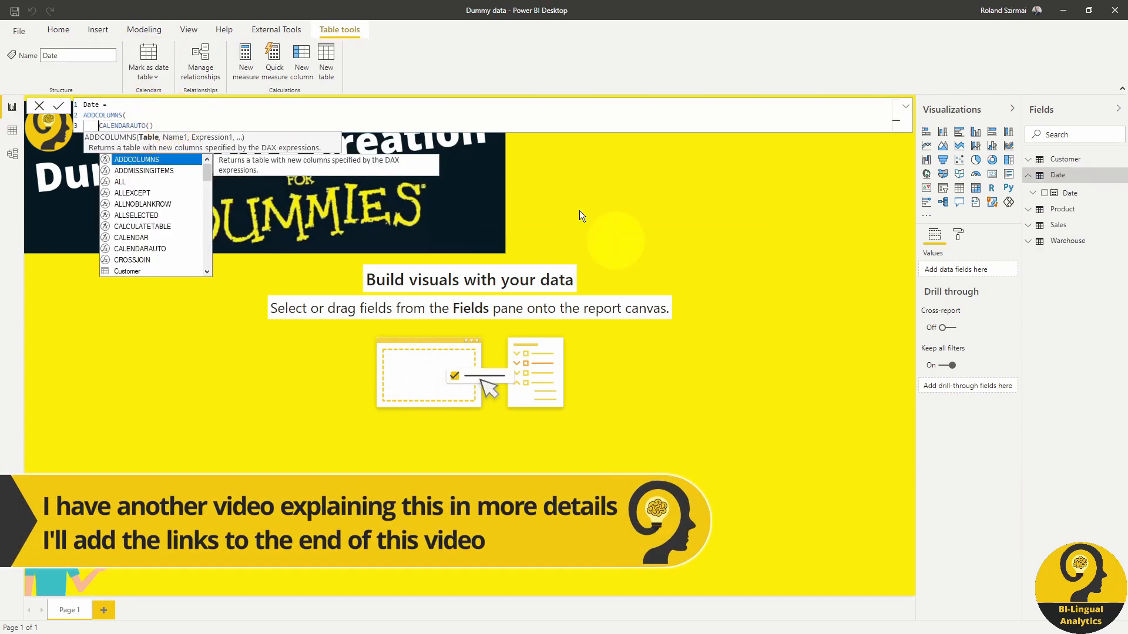
text("Year", YEAR([Date]),)
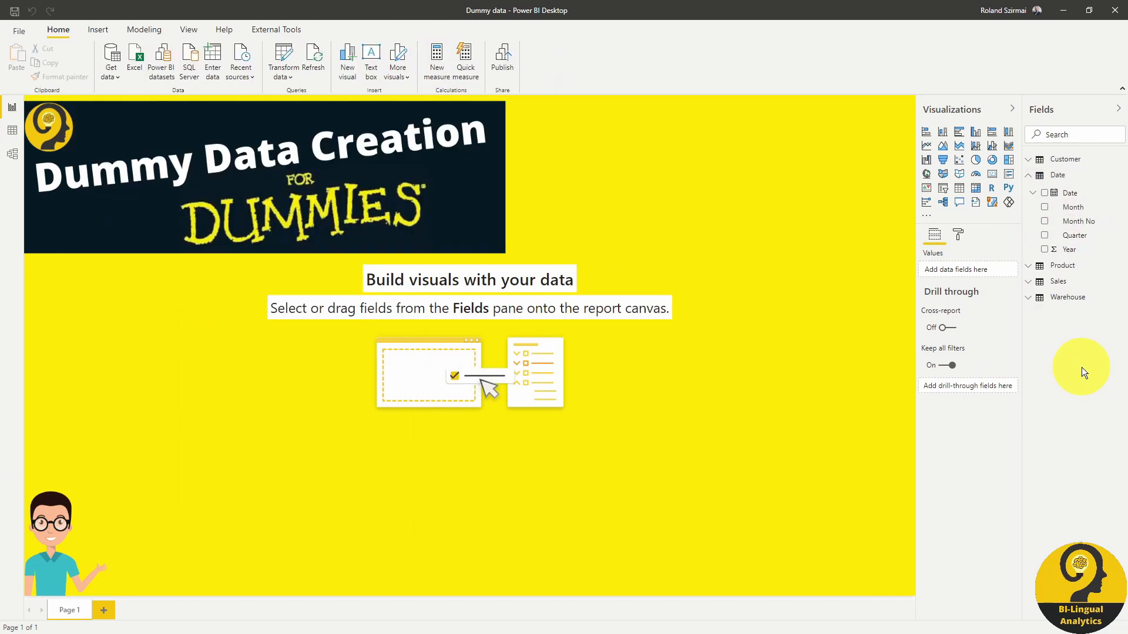
mouse_move(1074, 368)
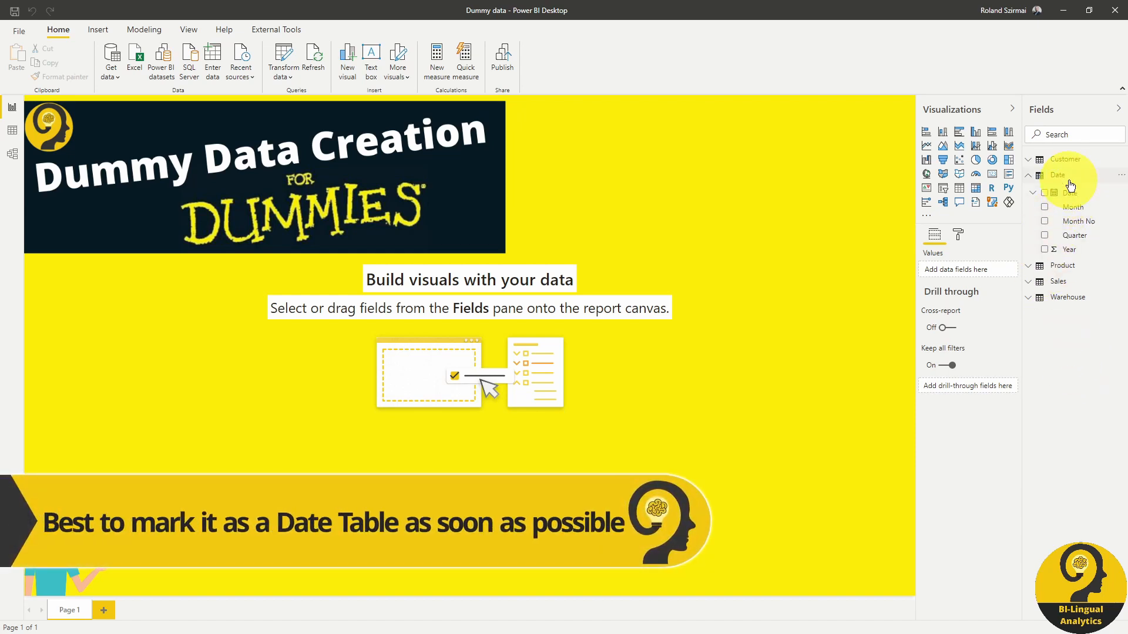
click(1058, 175)
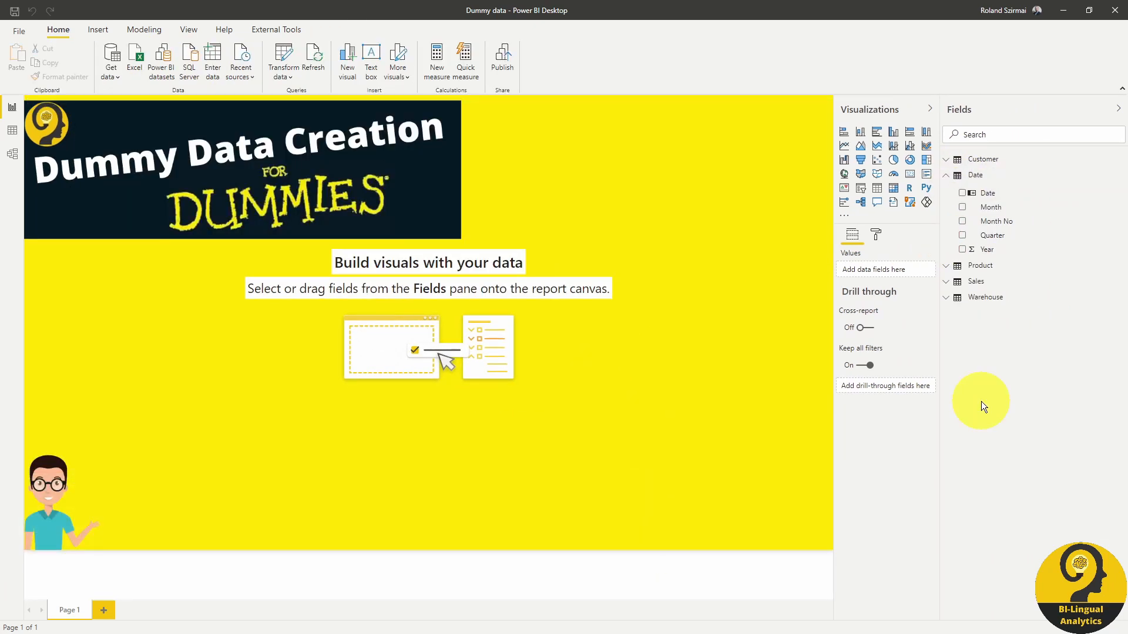
mouse_move(973, 403)
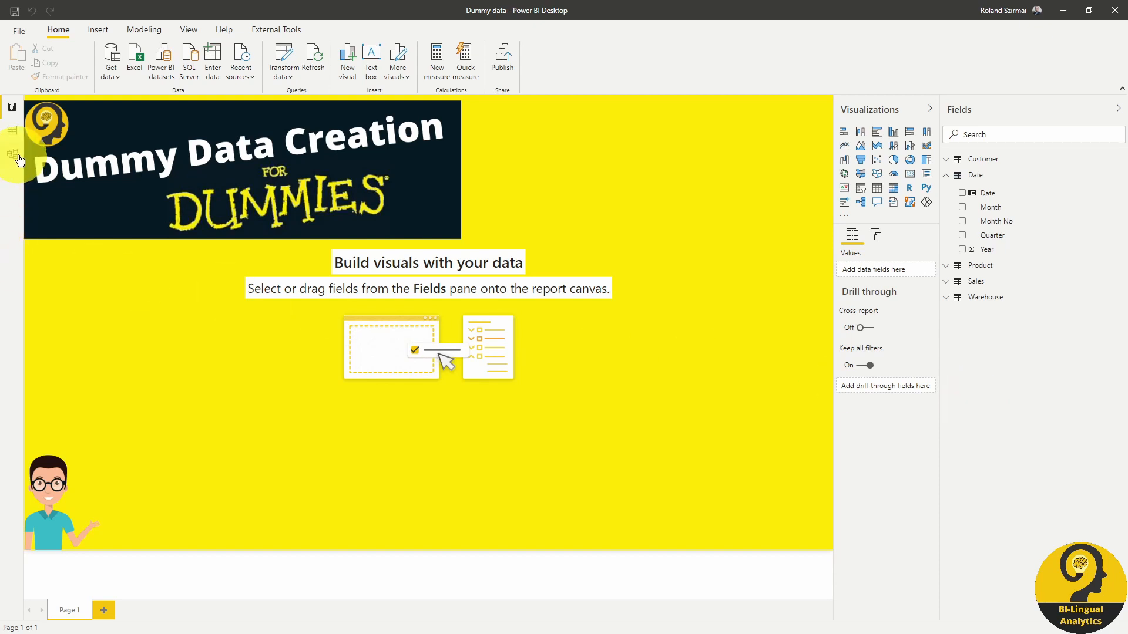
Check the relationships diagram, then filter the Dummy Report to the Mobile Phone product group
click(12, 153)
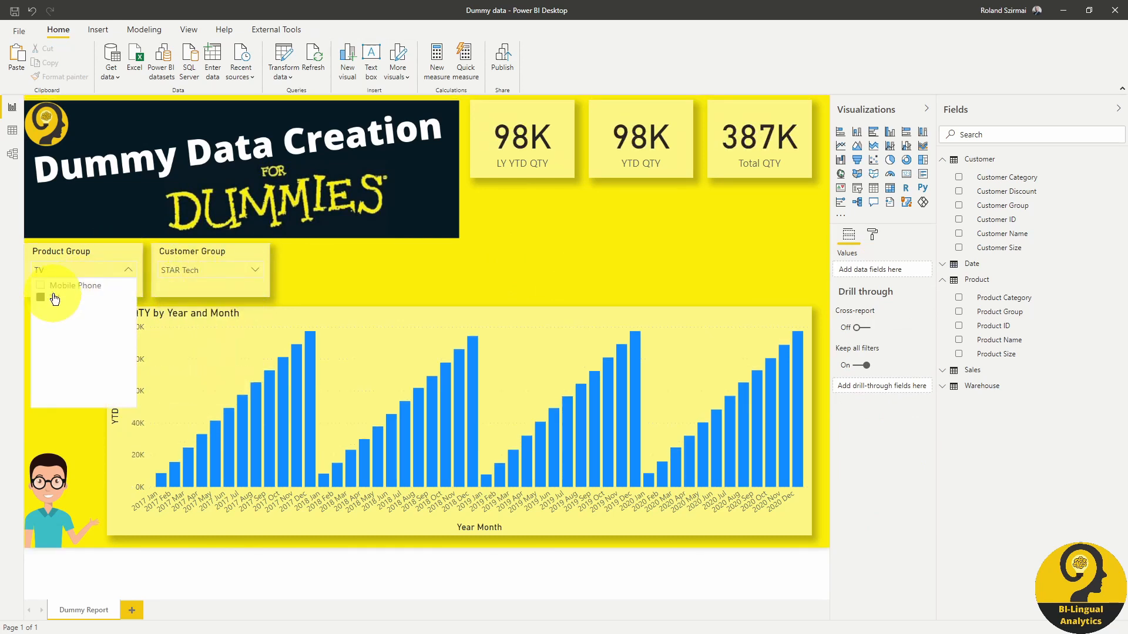
click(71, 285)
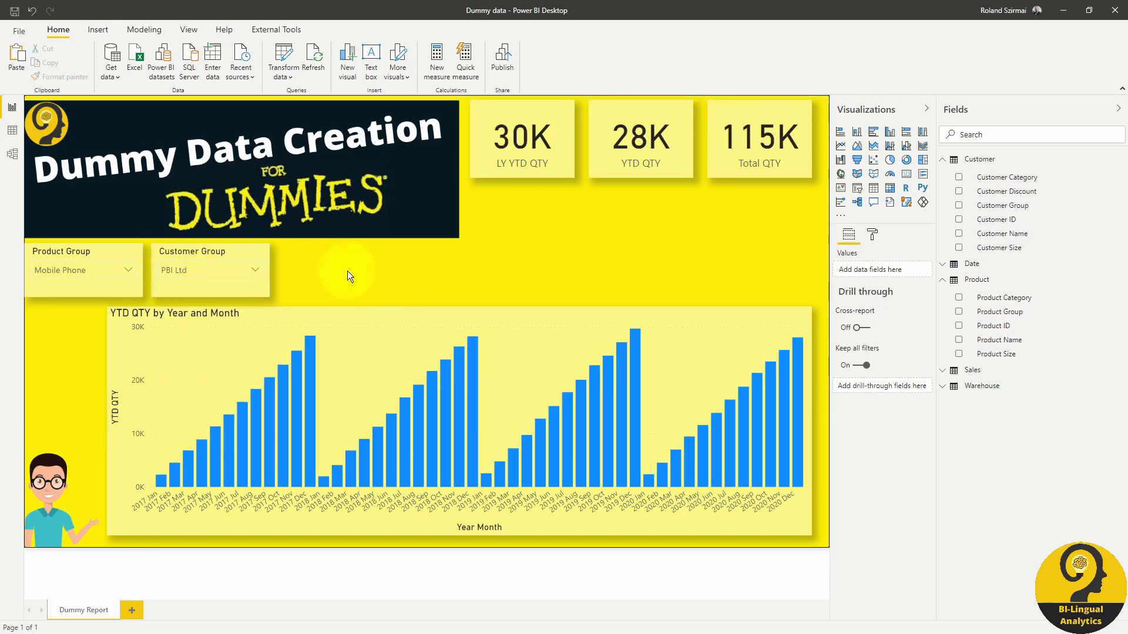